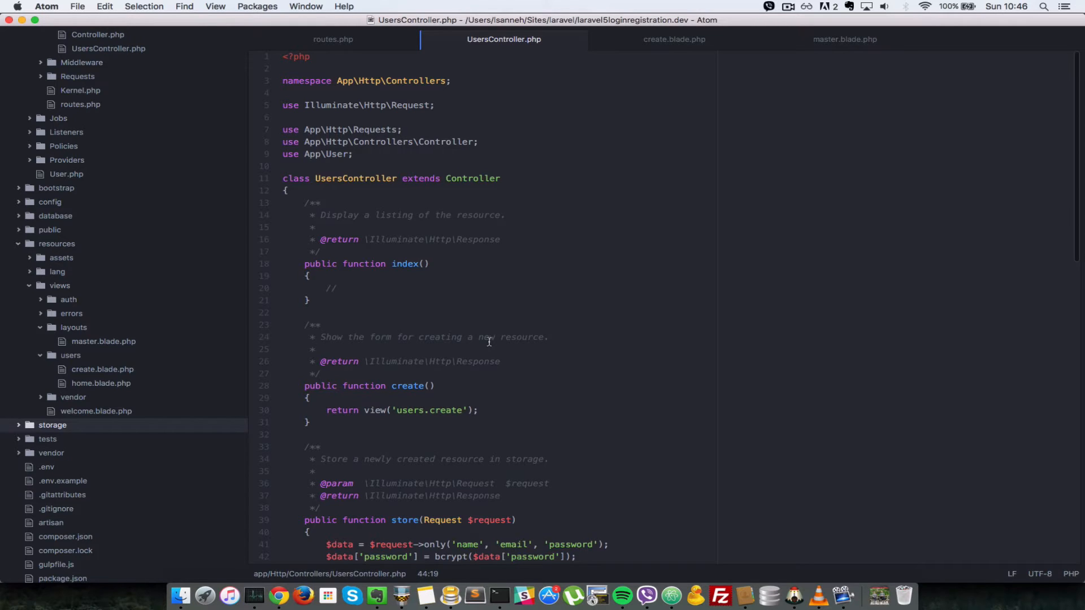
mouse_move(472, 355)
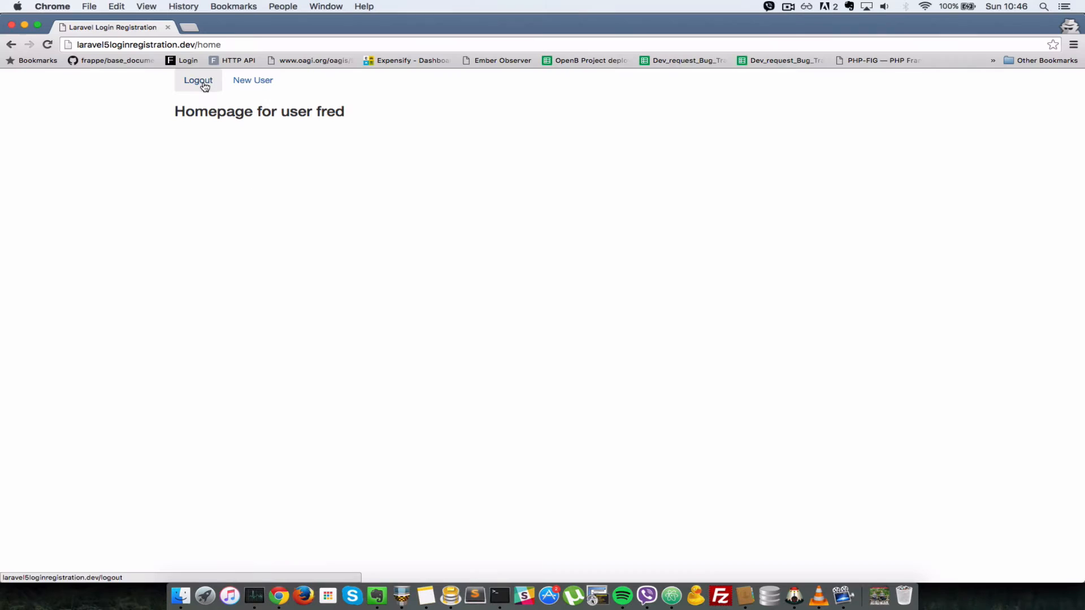
Step: Log Fred out, then submit the login form empty and with partial email 'lar'
click(198, 80)
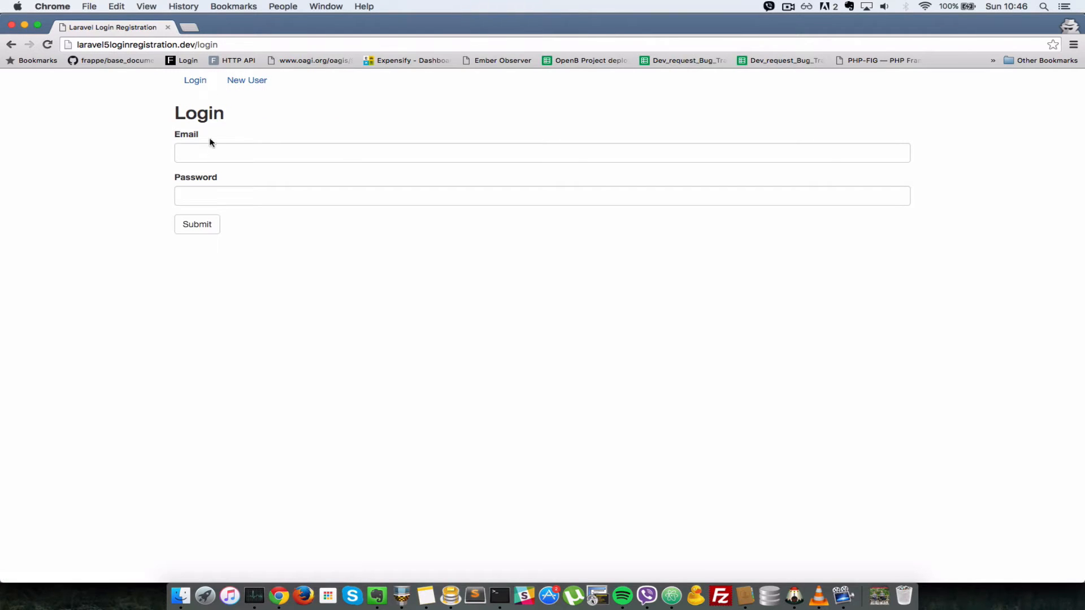
click(542, 196)
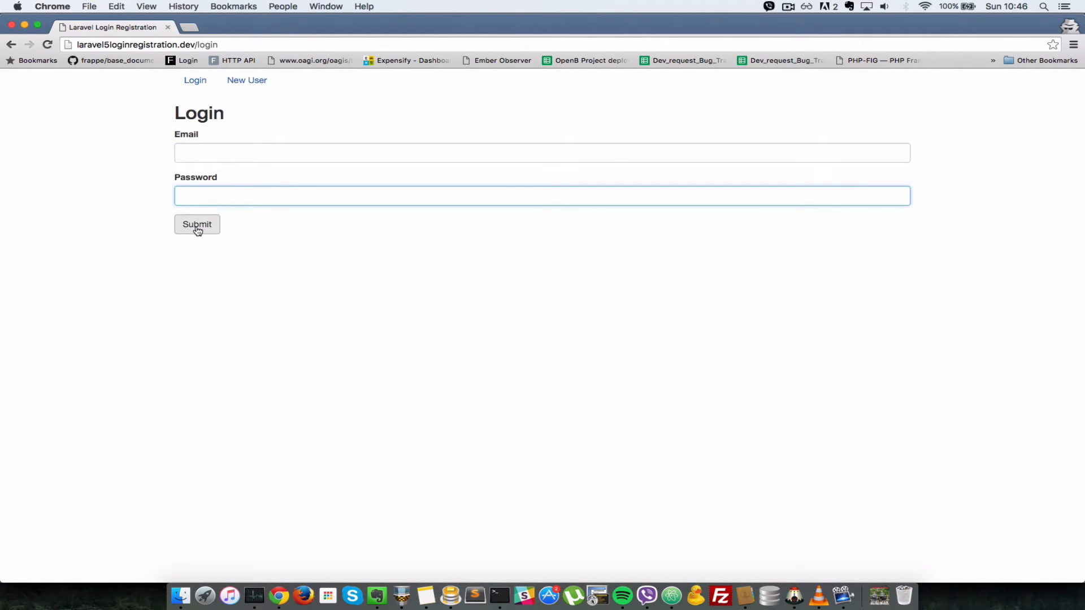
mouse_move(182, 340)
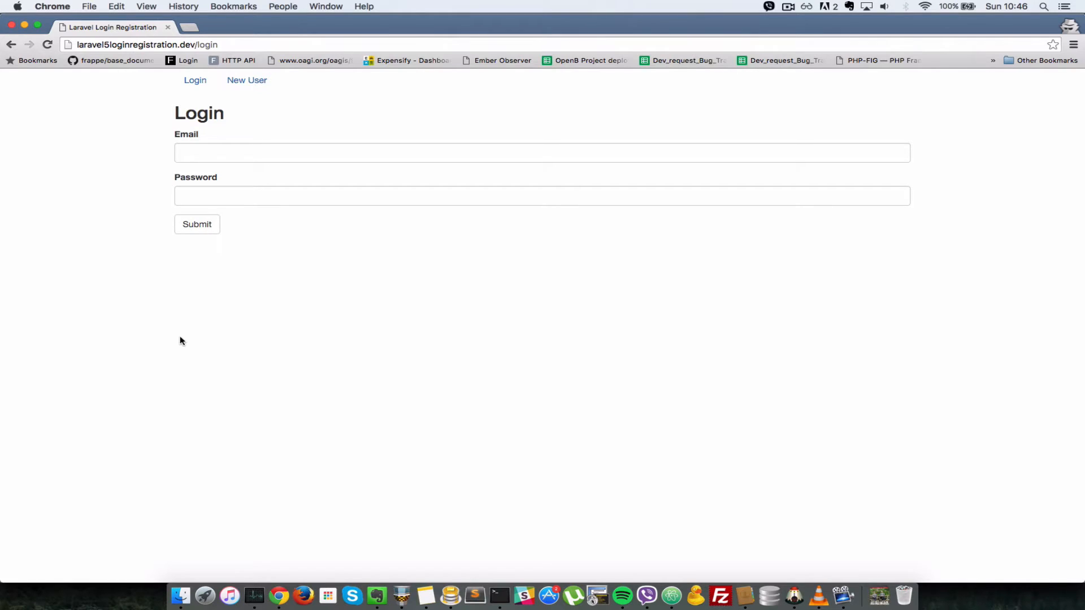
click(277, 153)
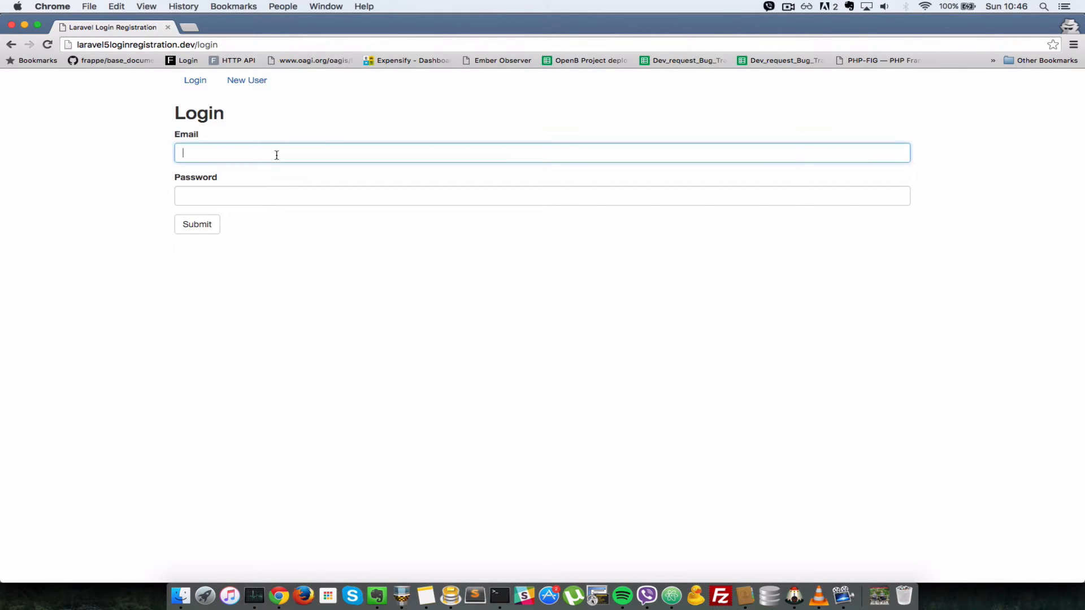
click(197, 225)
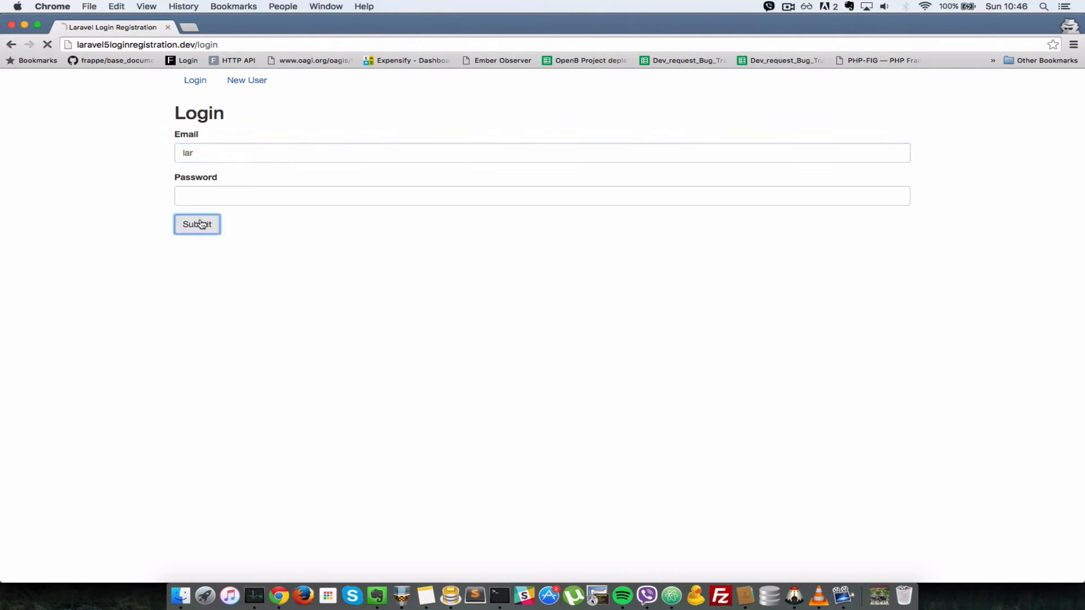
click(196, 224)
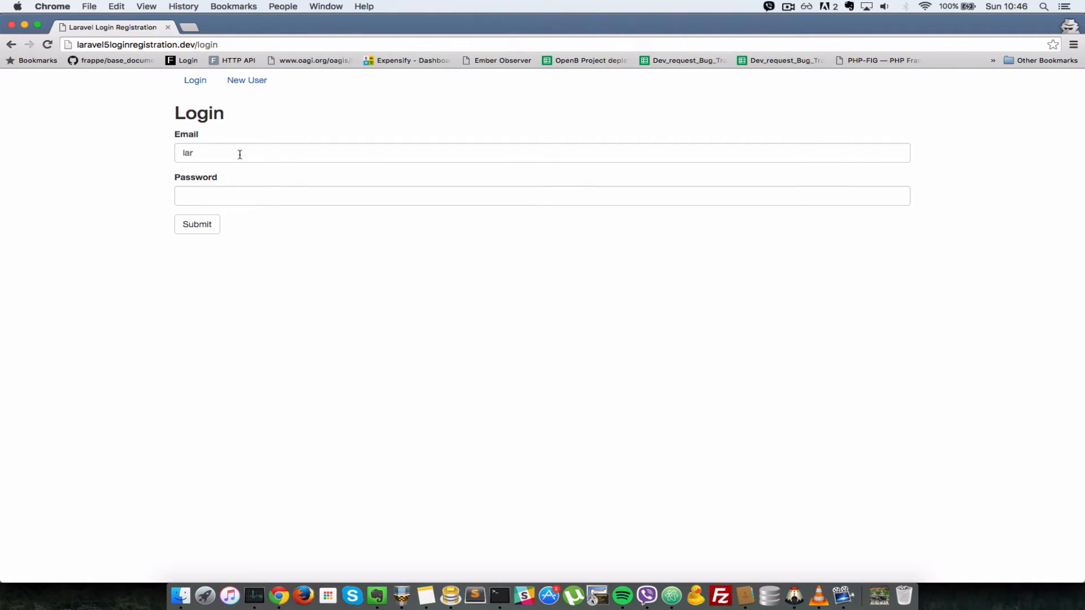
mouse_move(631, 552)
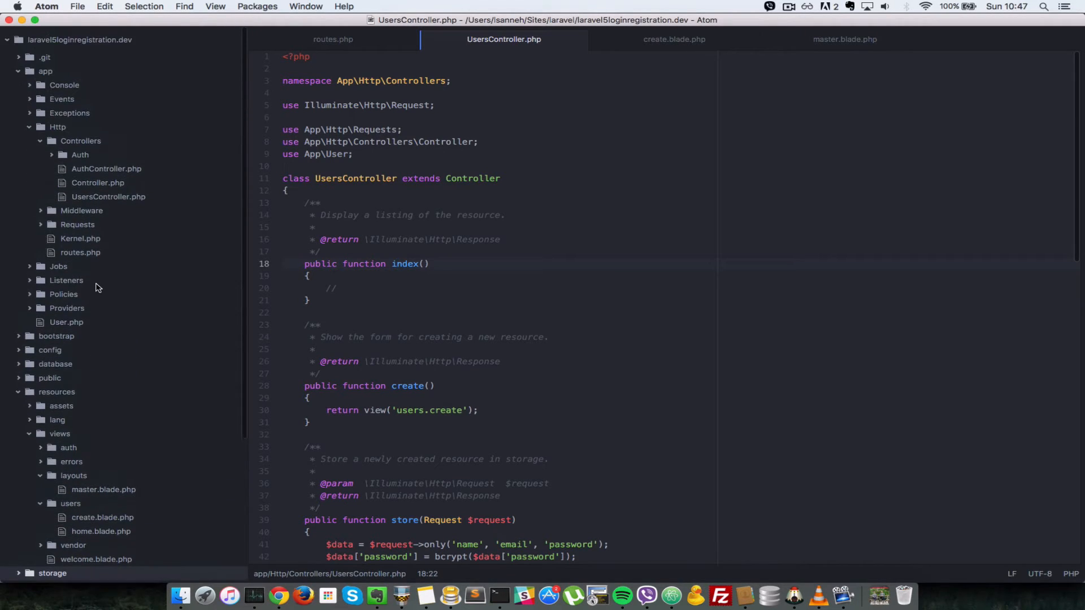
Step: Open AuthController.php and begin handleLogin with $this->validate($request, )
click(105, 169)
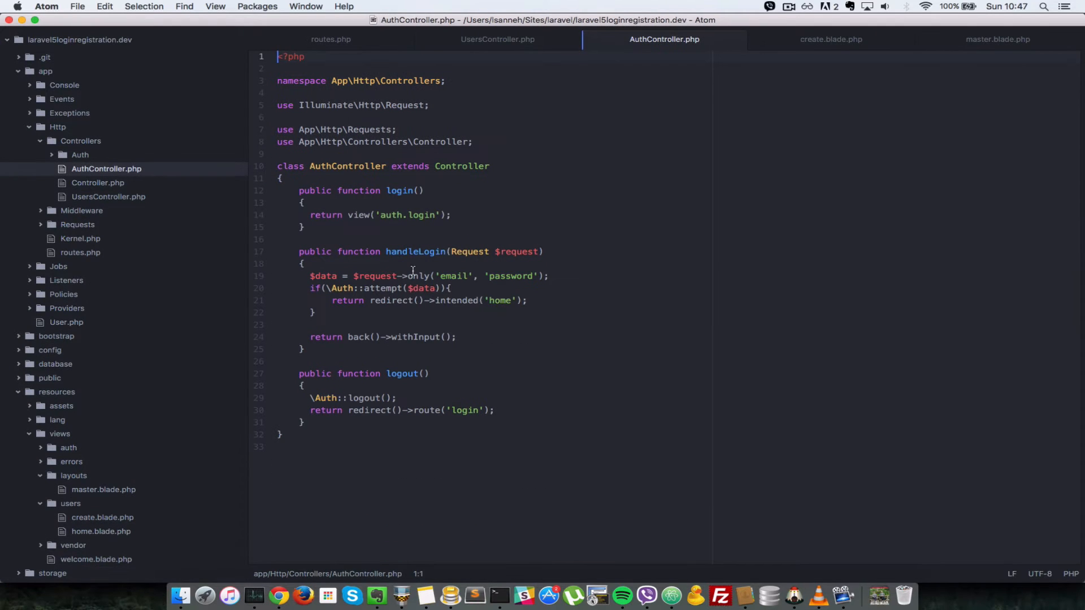
key(enter)
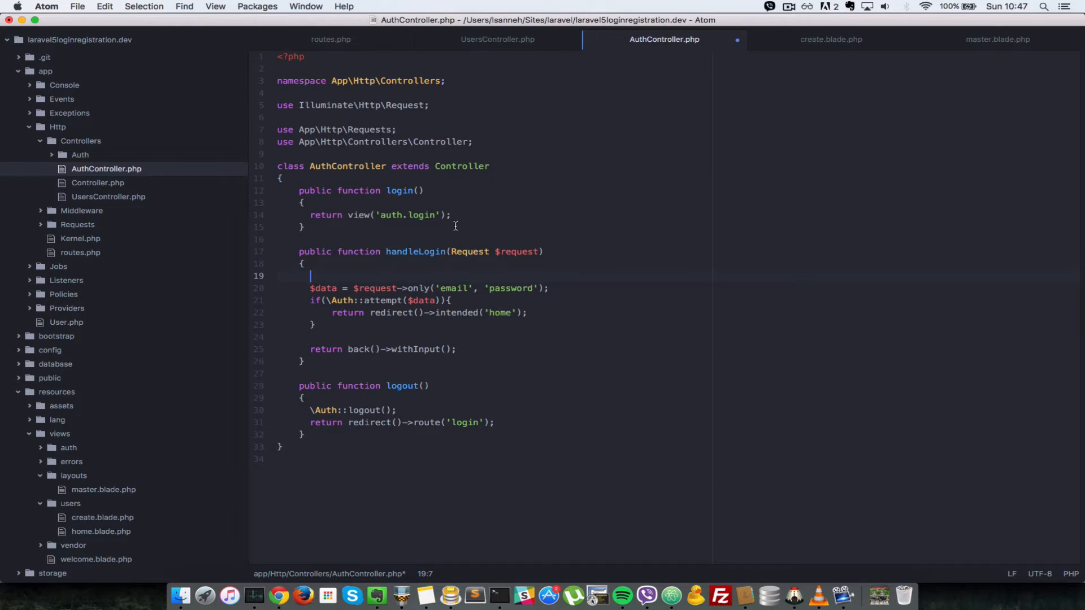
text($this-)
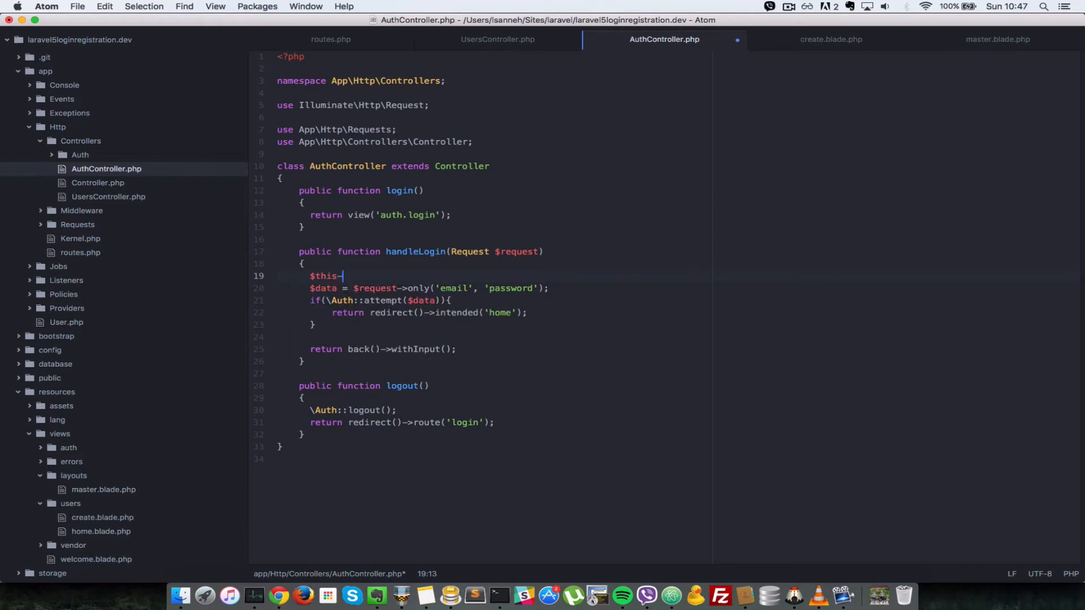
text(>)
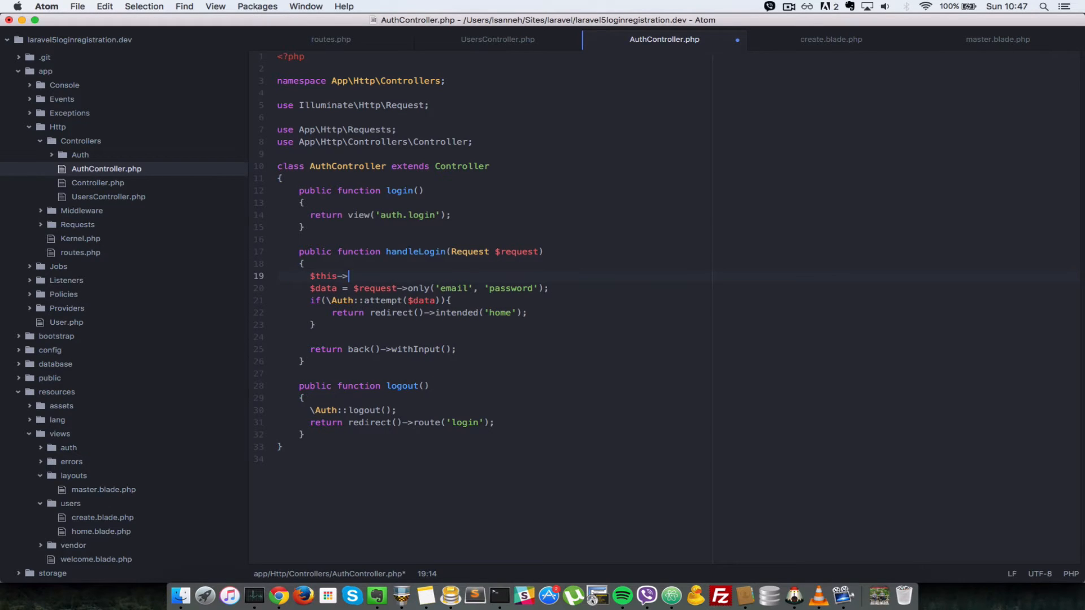
text(validate();)
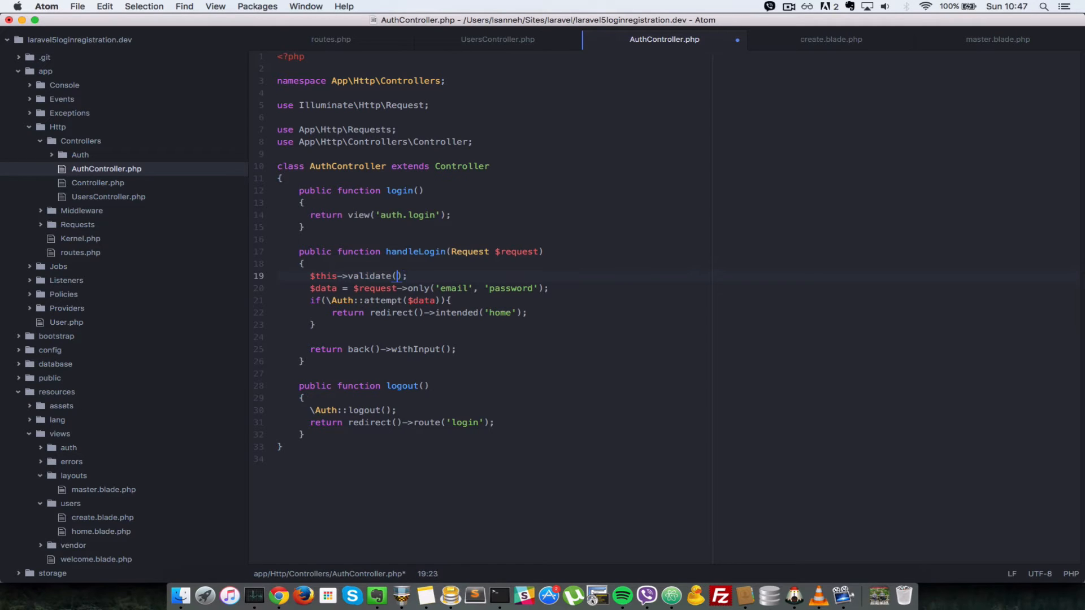
text($request,)
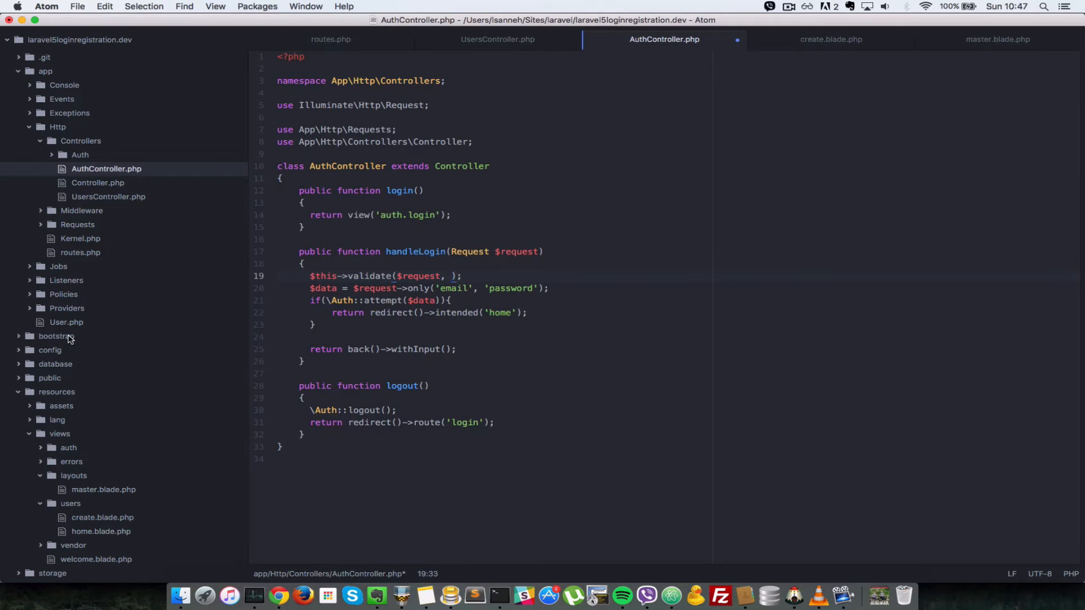
Step: Glance at User.php, then pass User::$login_validation_rules to the validate call and select the name
click(66, 322)
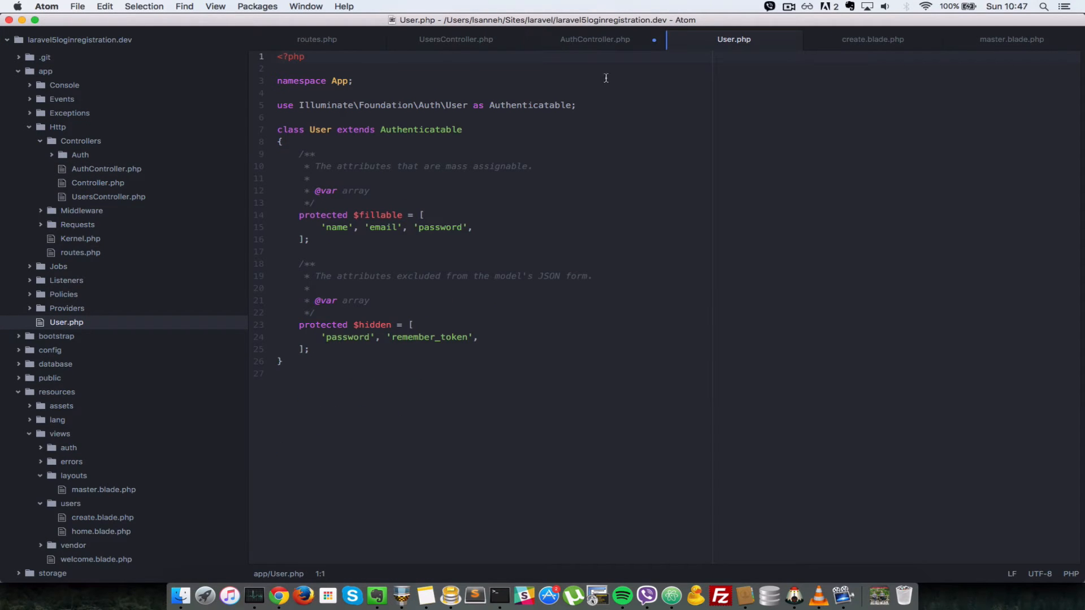
click(594, 39)
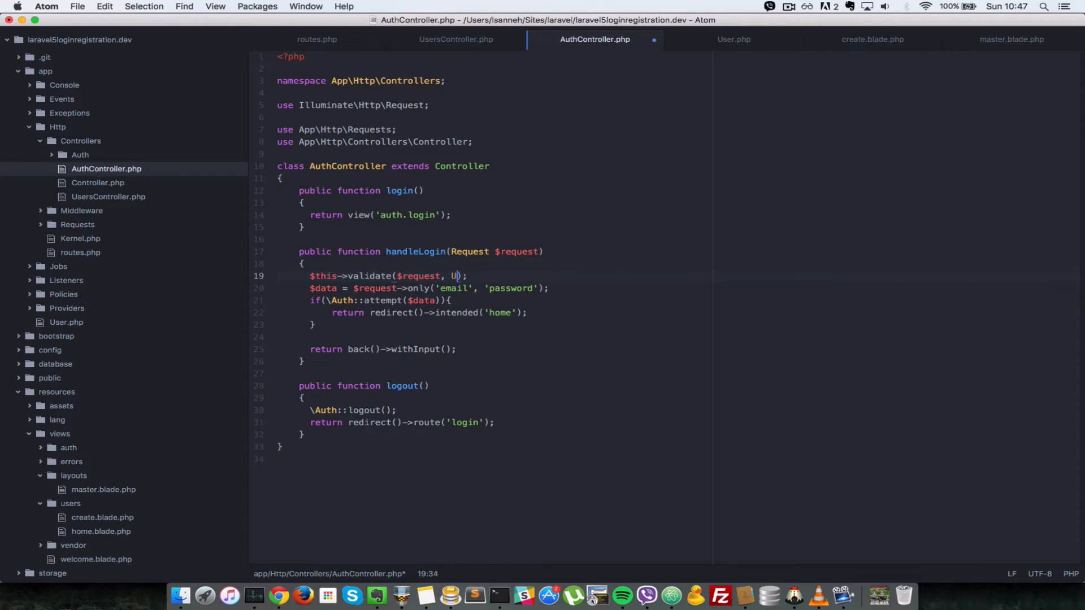
text(ser)
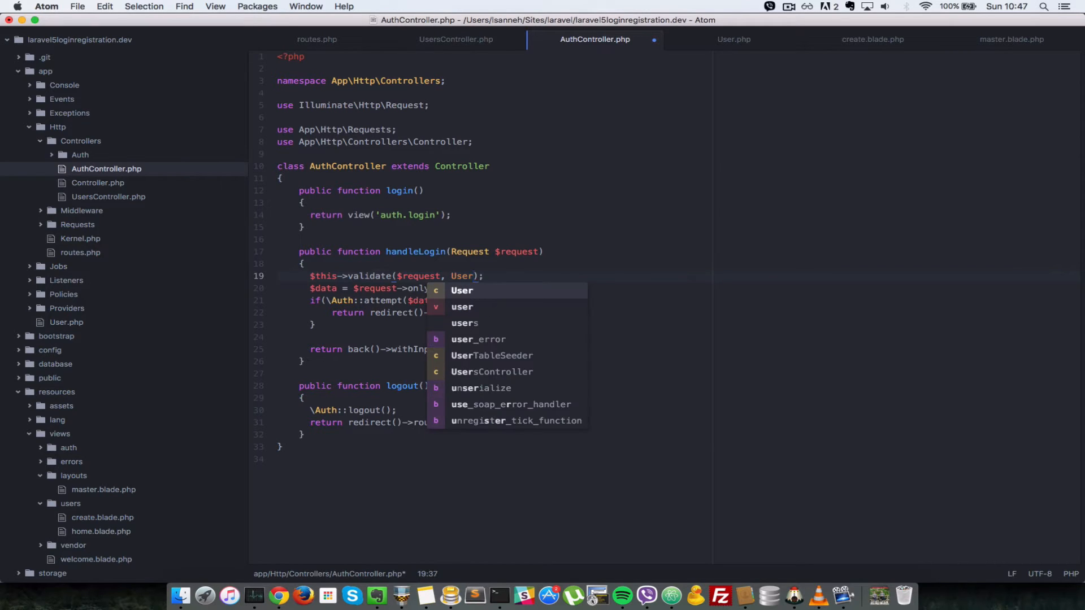
text(::$)
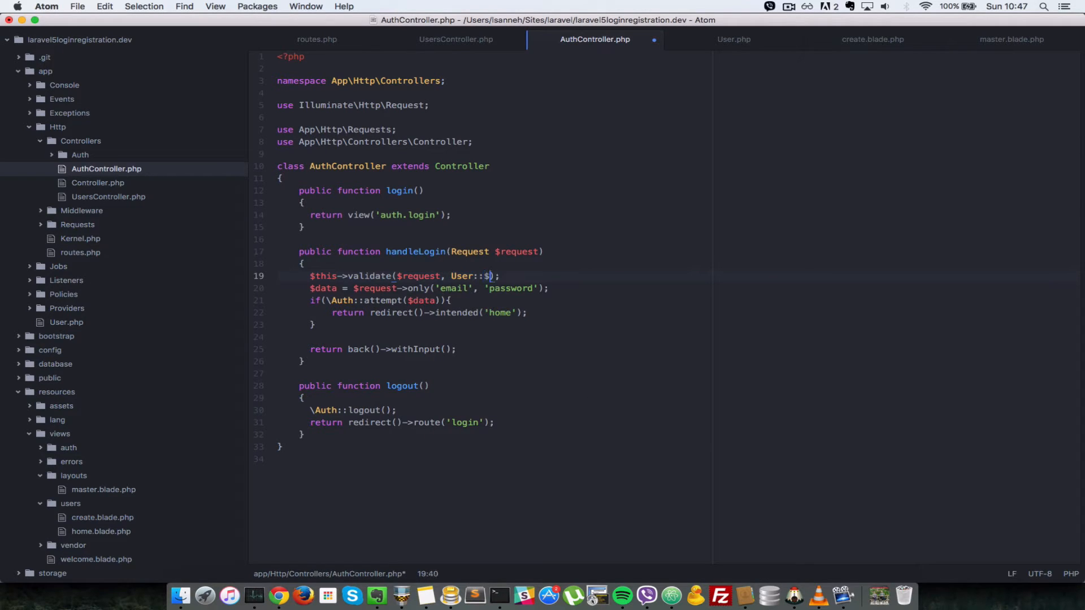
text(login_valid)
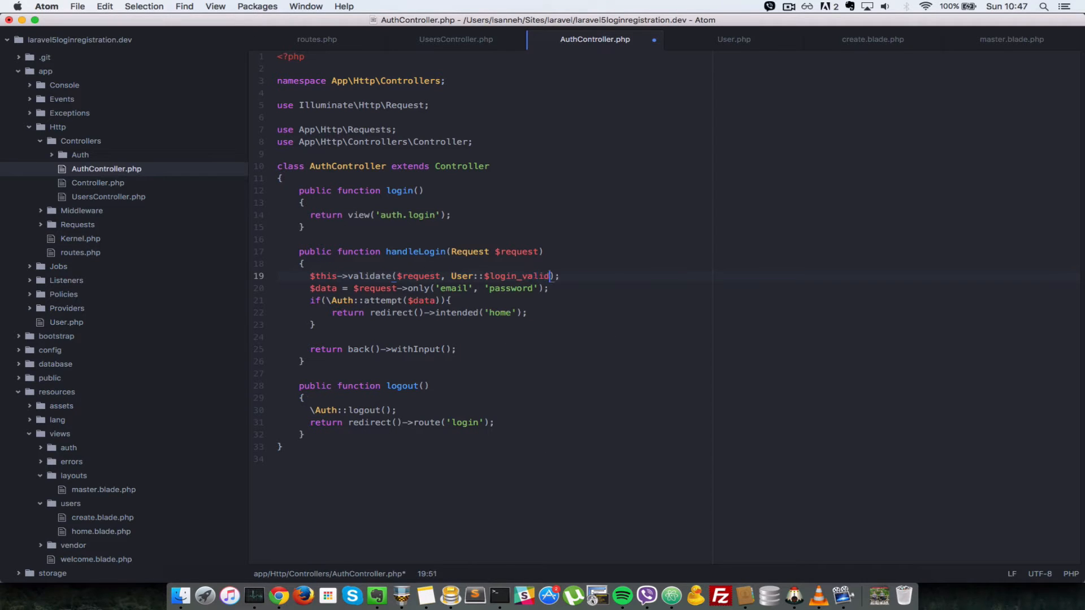
text(ation_ru)
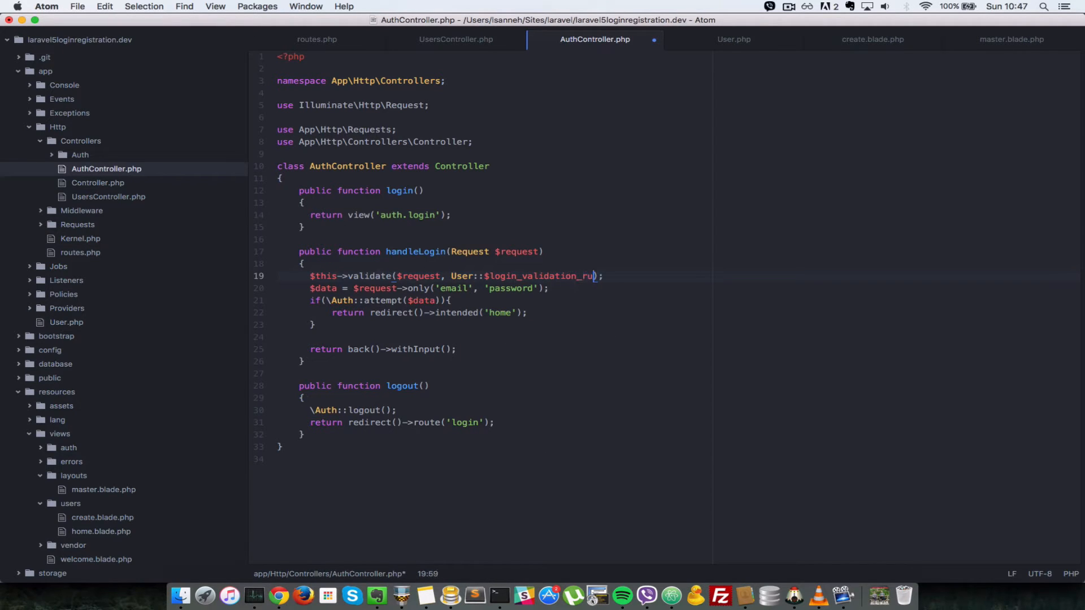
text(les)
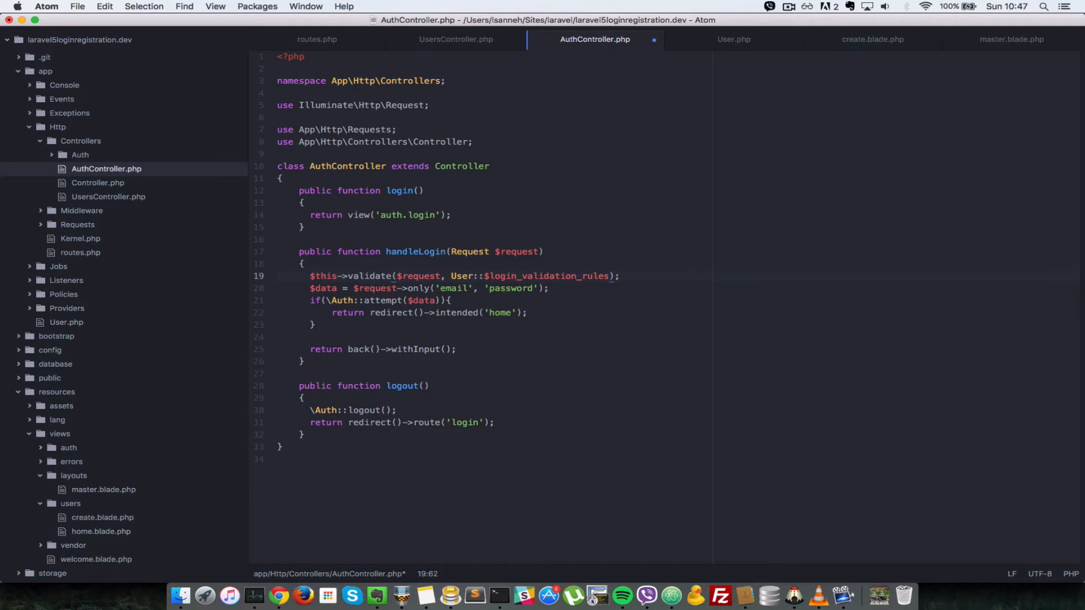
double_click(547, 277)
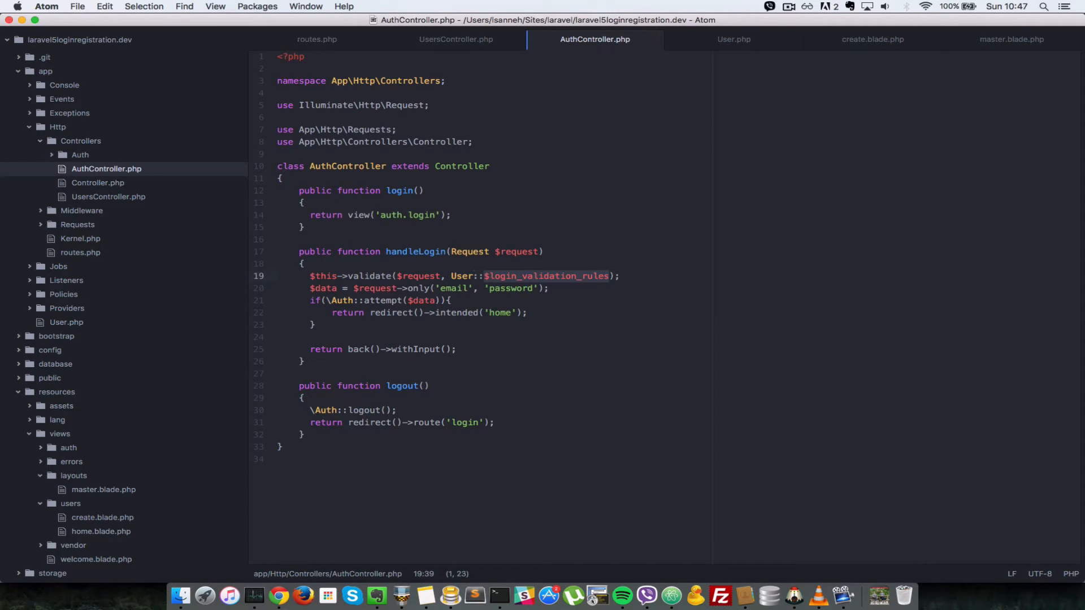
Step: In User.php, declare public static $login_validation_rules with 'email' => 'required|email|exists:users'
click(733, 39)
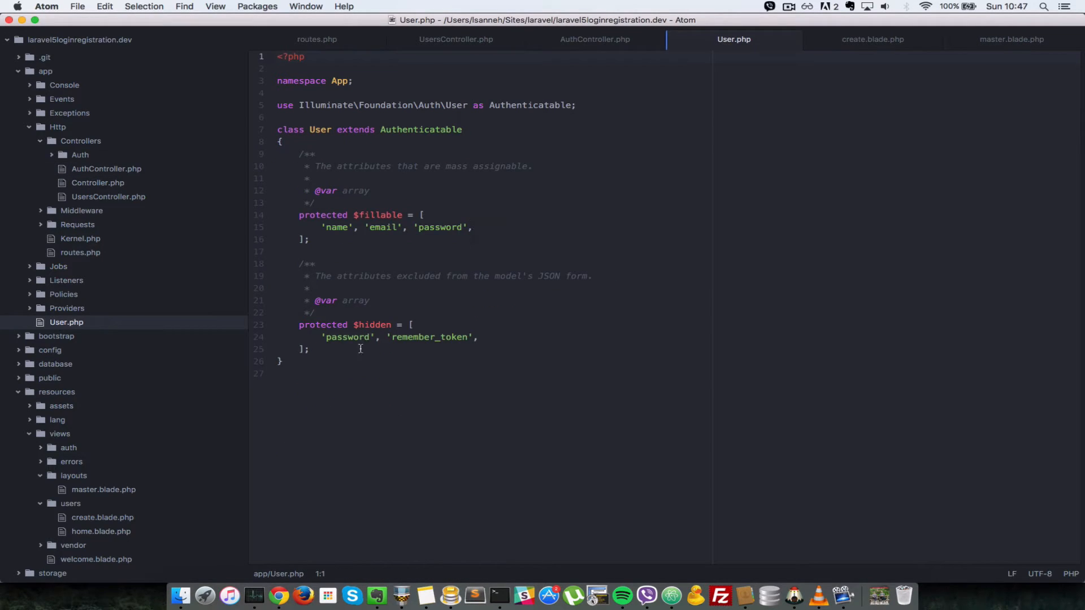
text(publi)
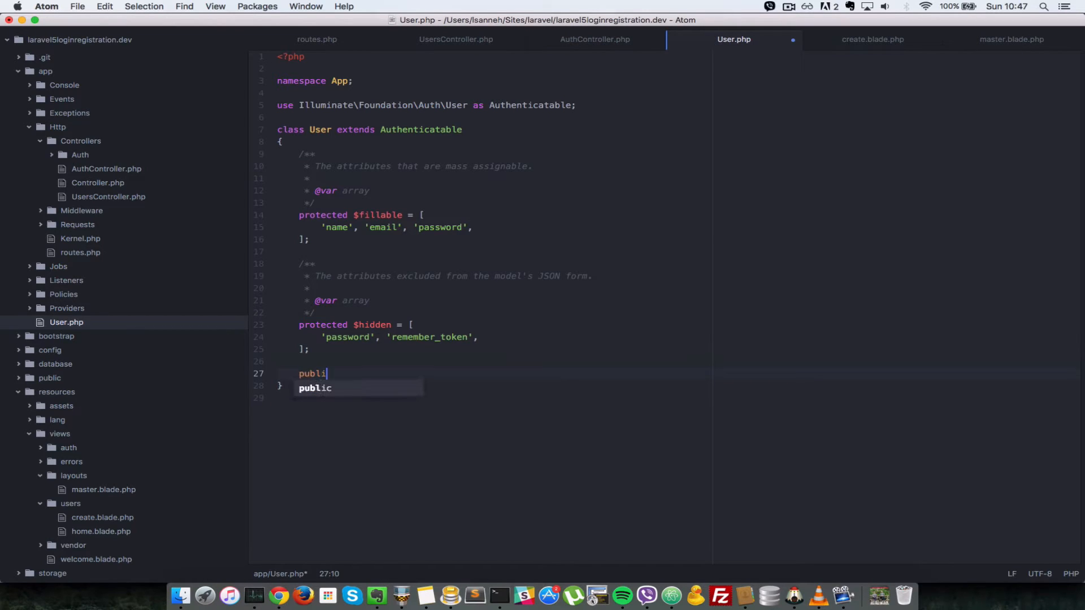
text(c)
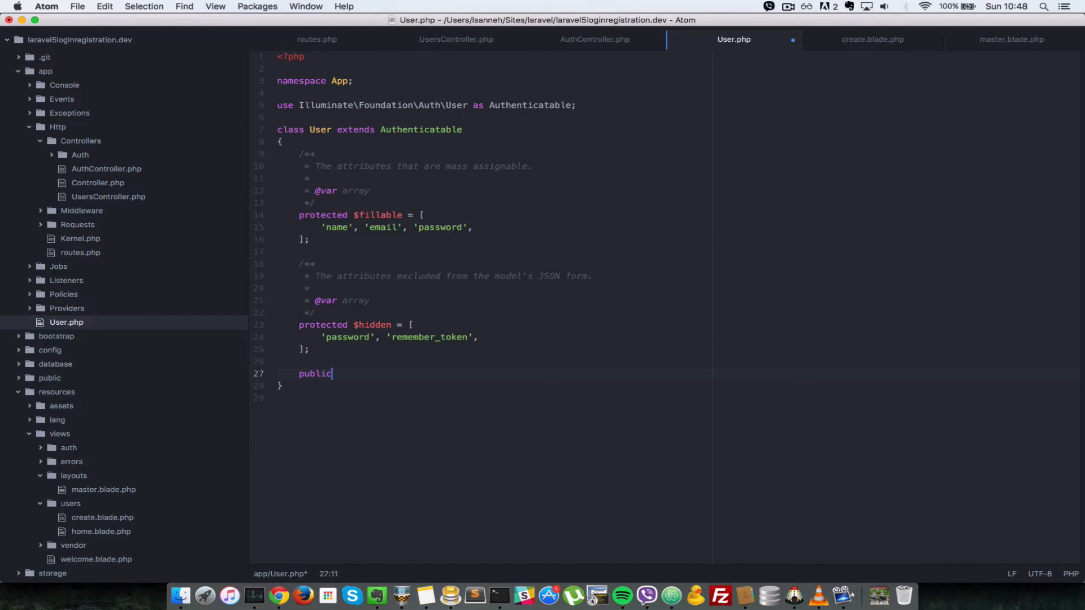
text(static)
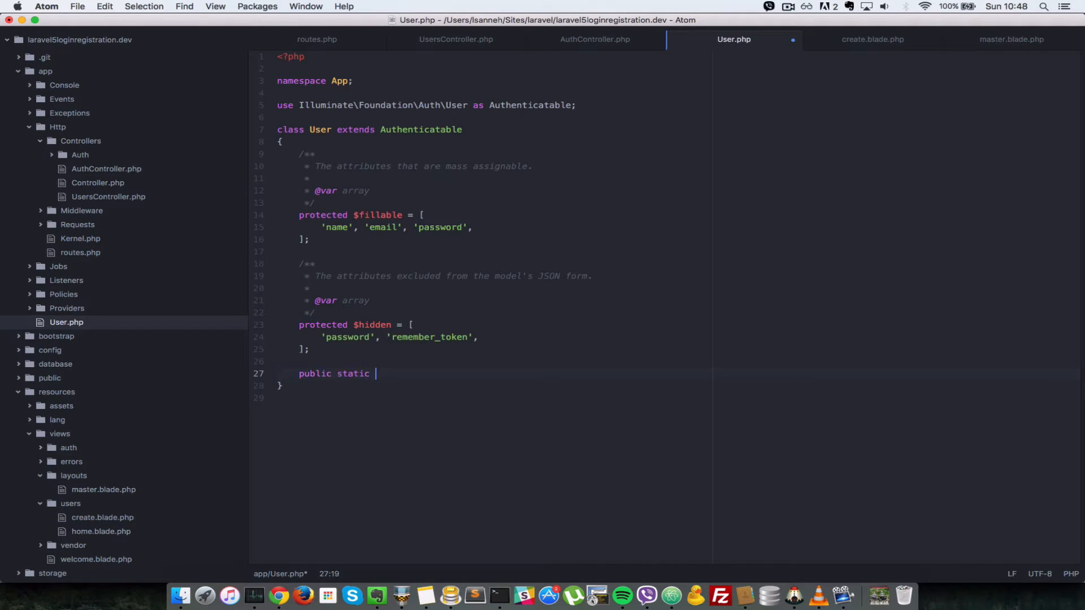
text($login_validation_rules =)
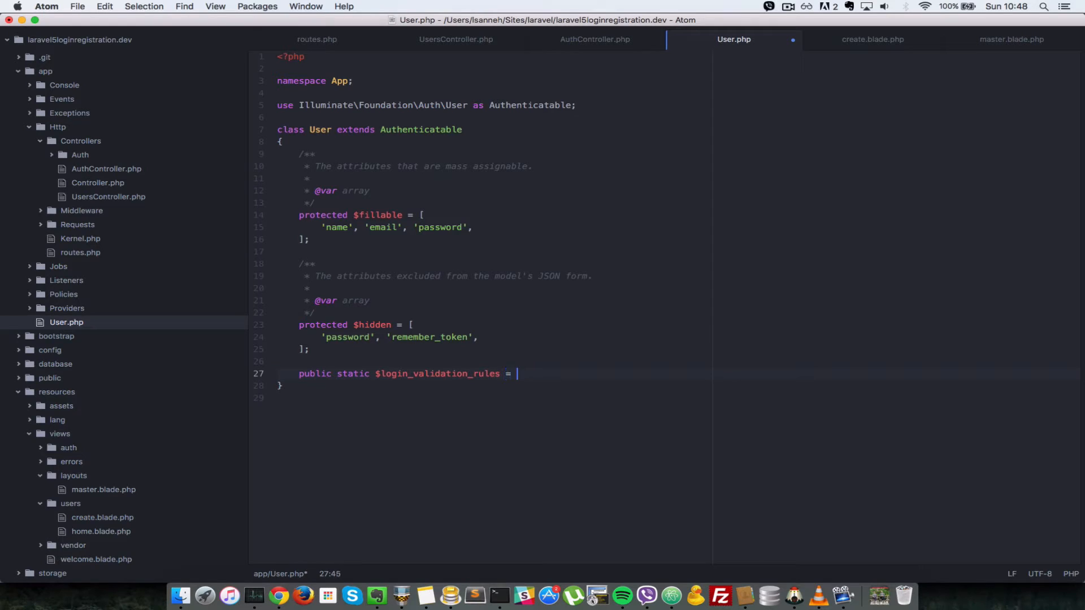
text([)
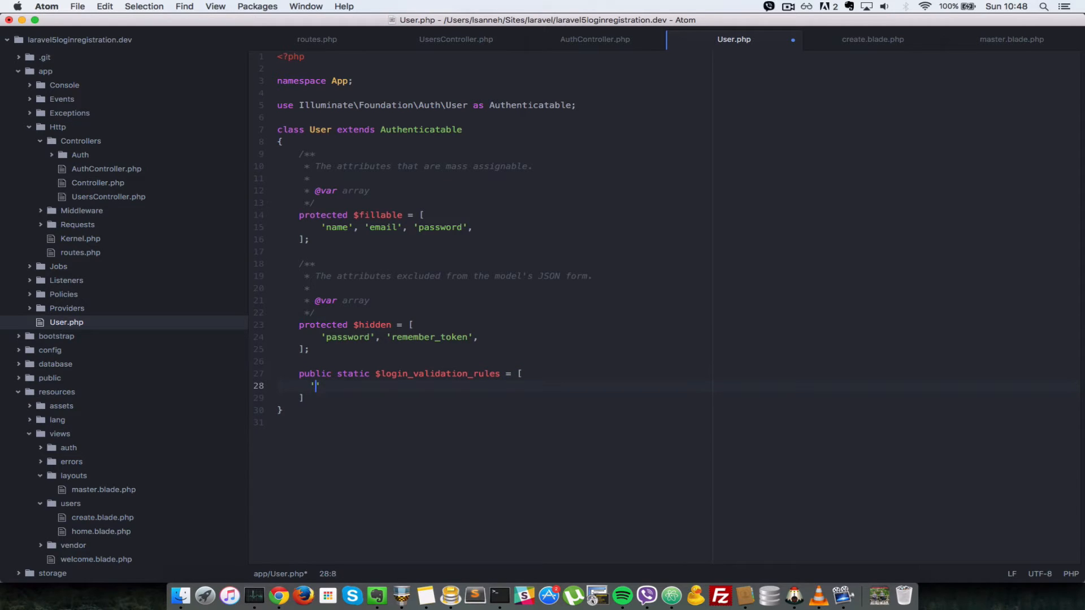
text('')
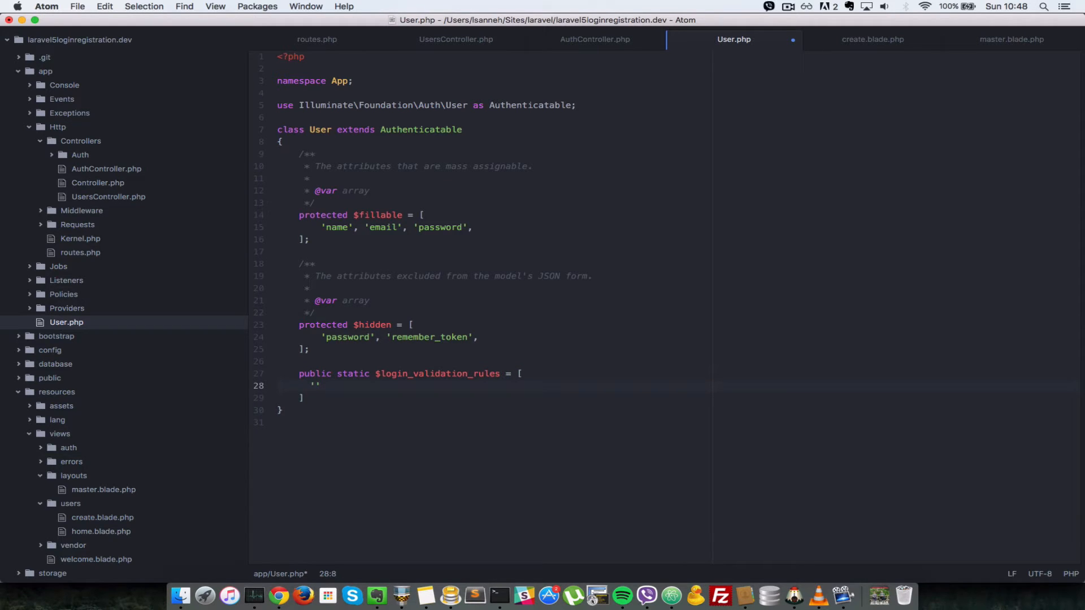
text(email)
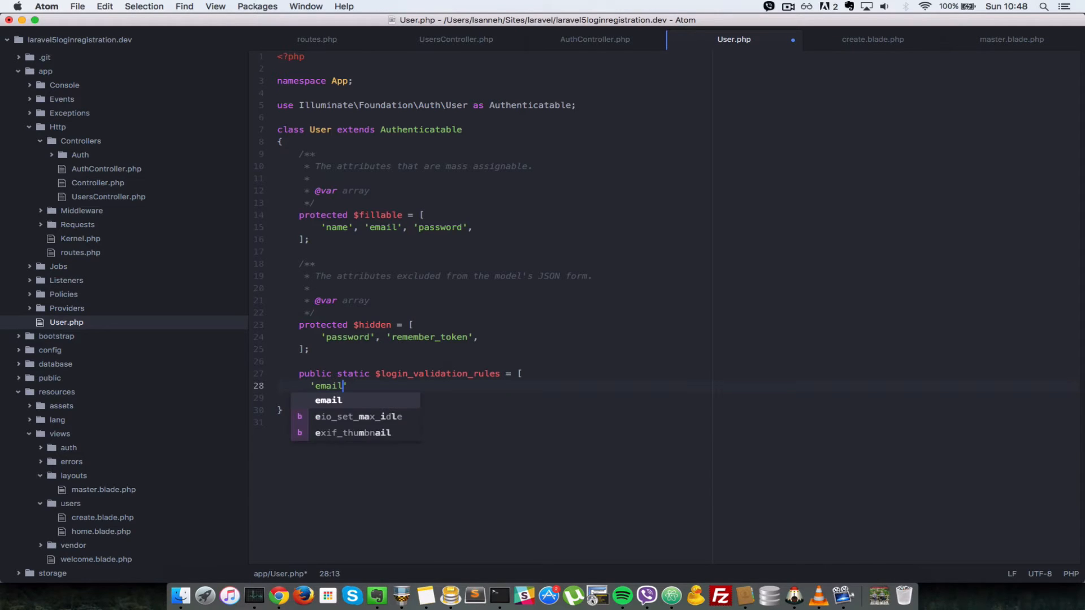
text(|)
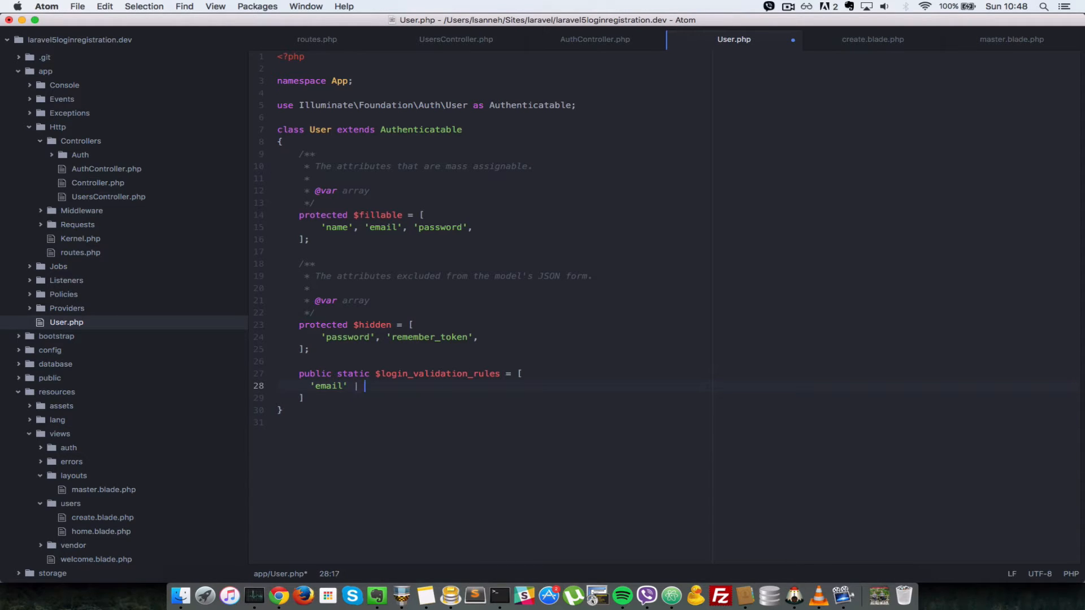
text('required)
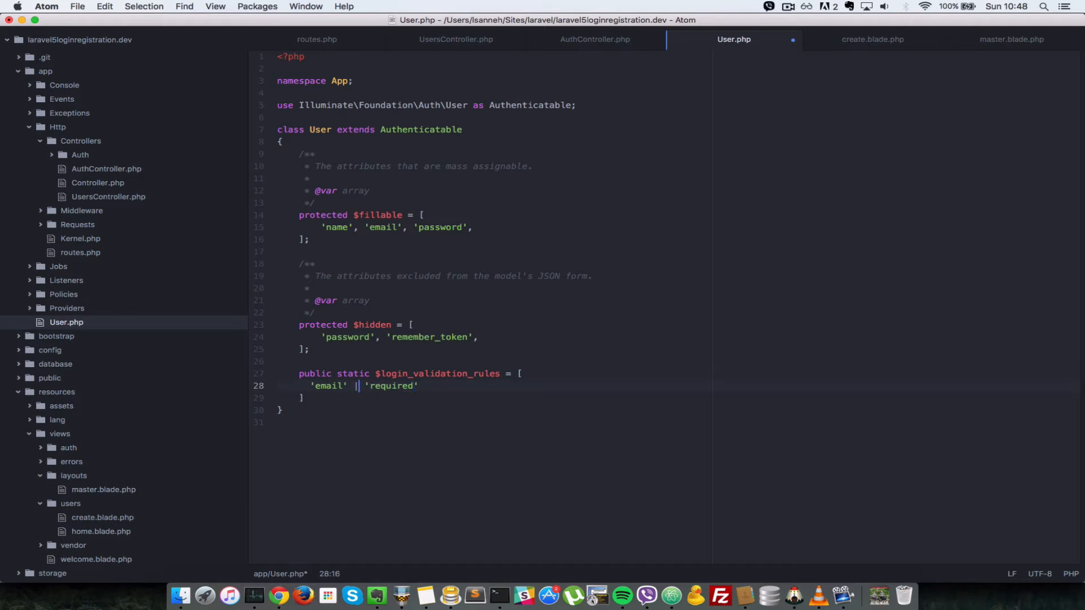
text(=)
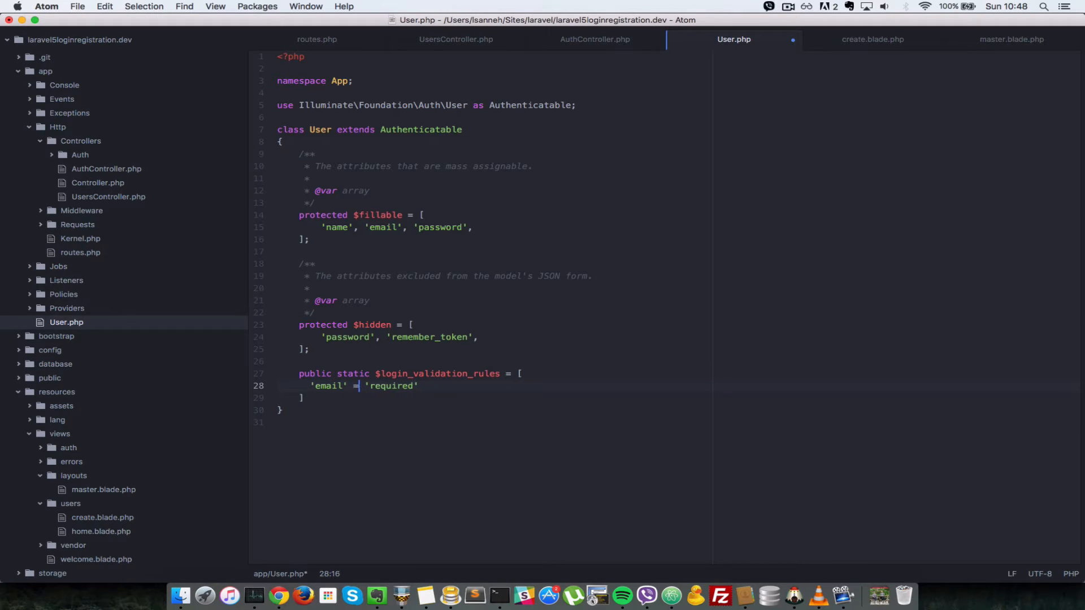
text(>)
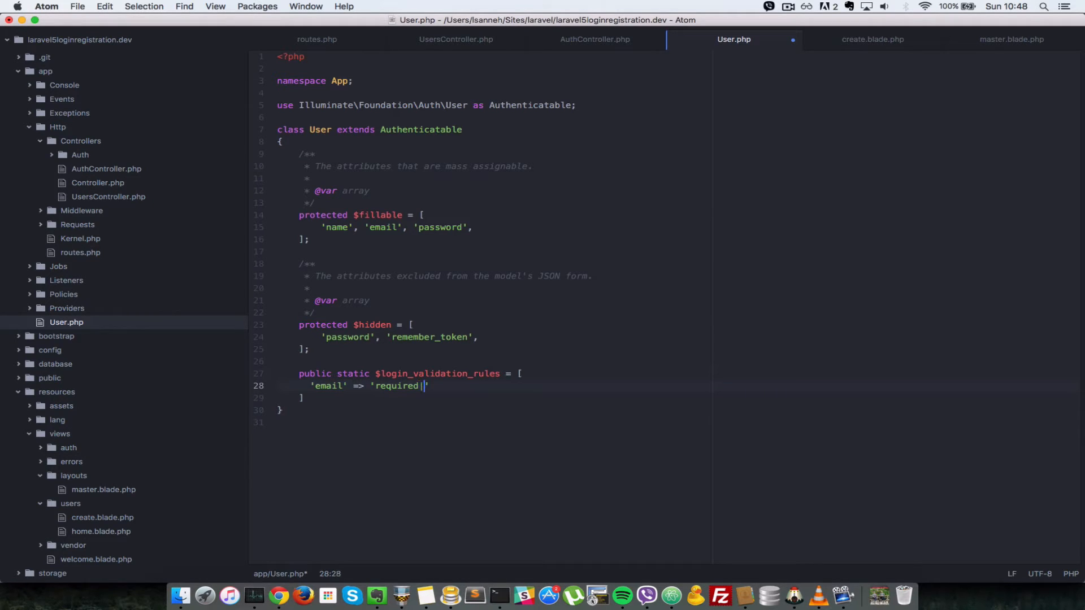
text(|email)
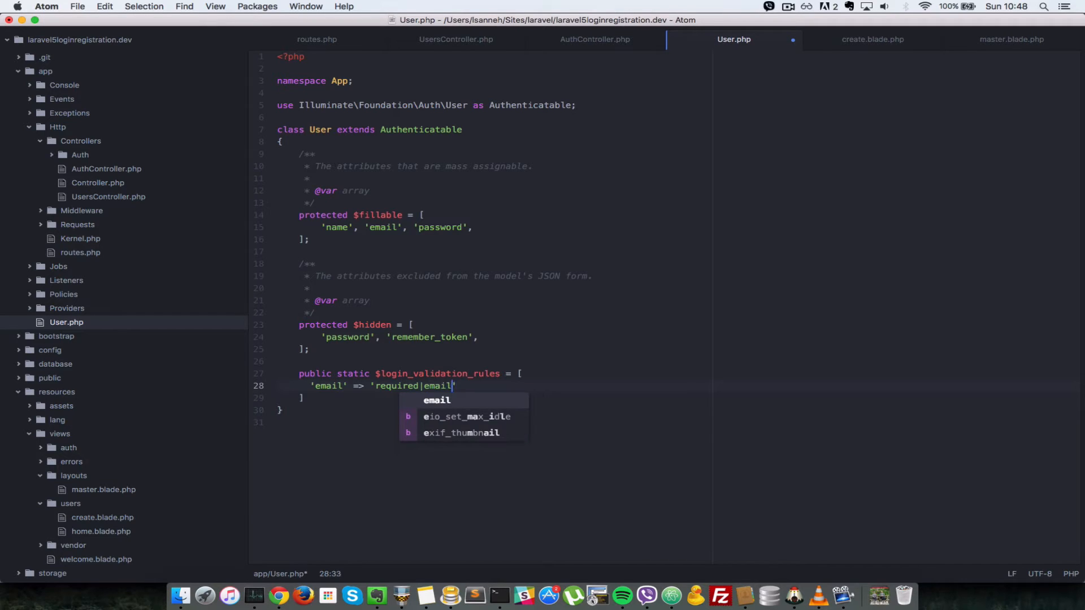
text(|)
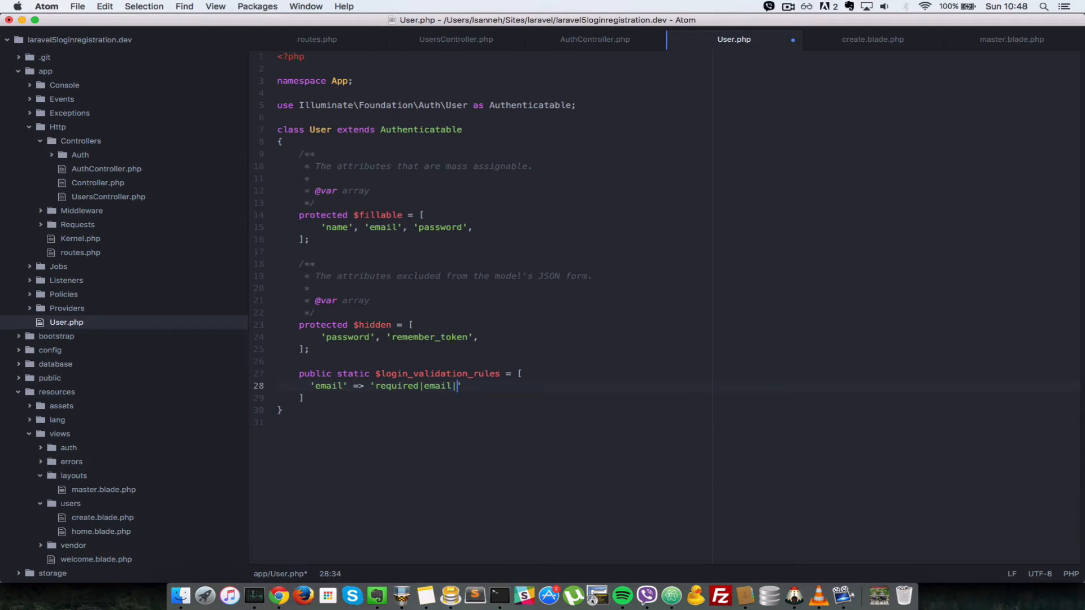
text(exists)
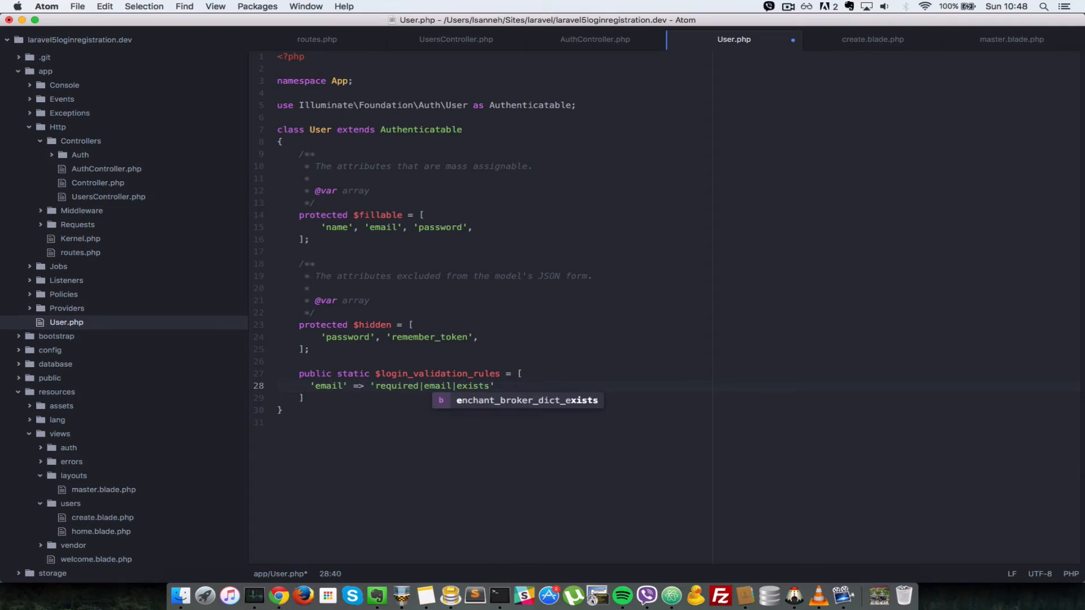
text(:us)
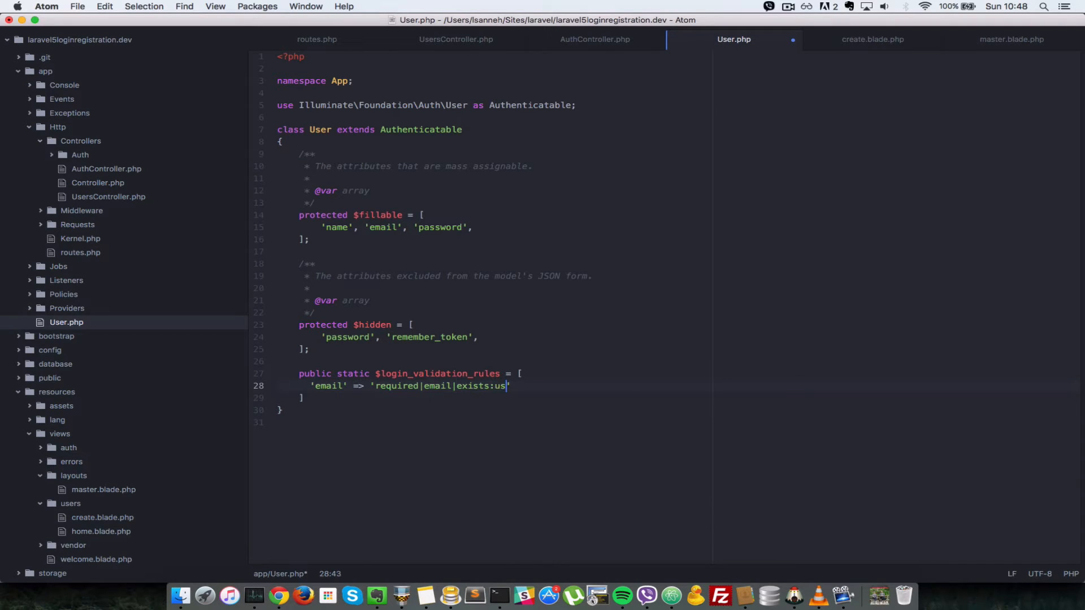
text(ers')
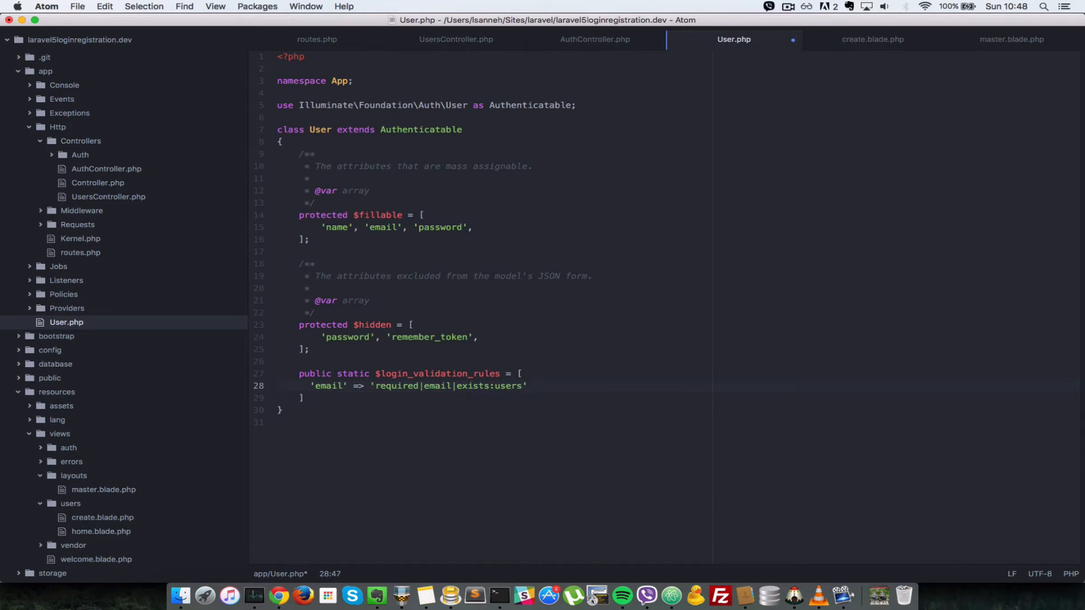
text(,)
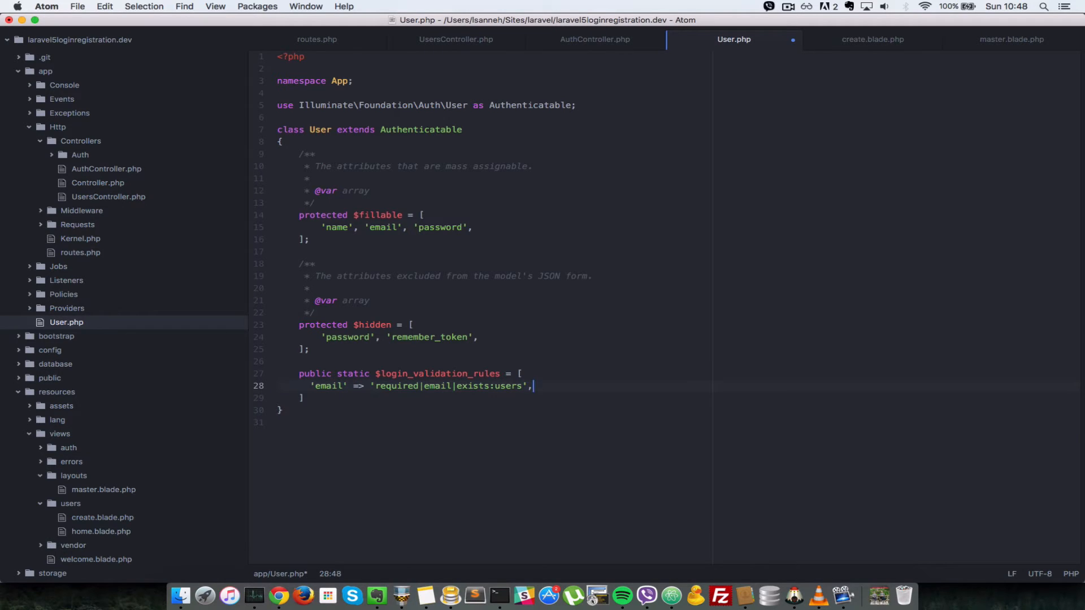
Step: Add a second rule line: 'password' => 'required'
key(enter)
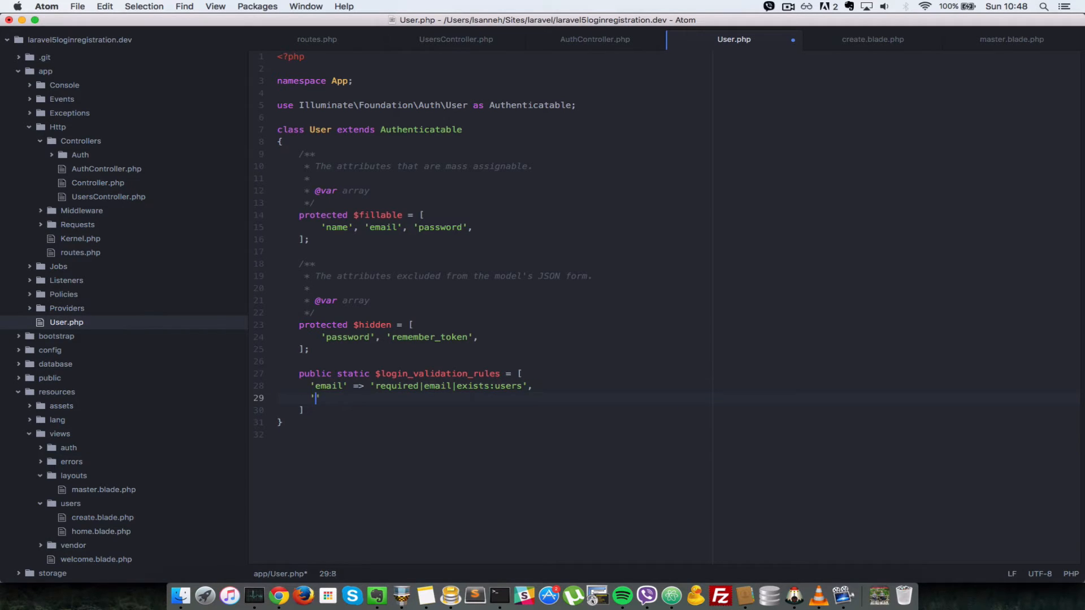
text(password')
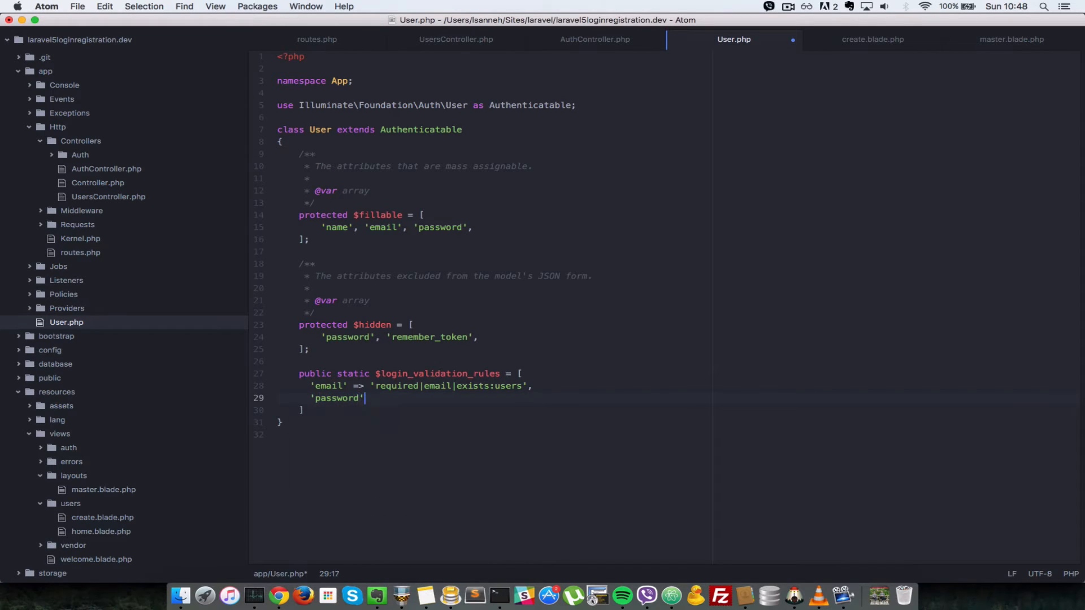
text(=> \)
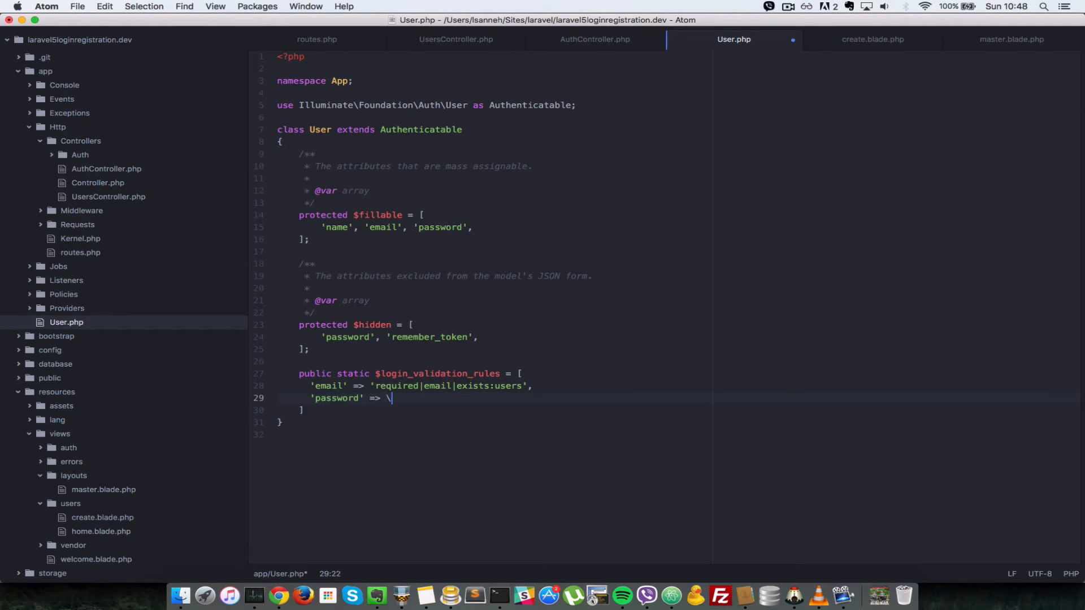
text(')
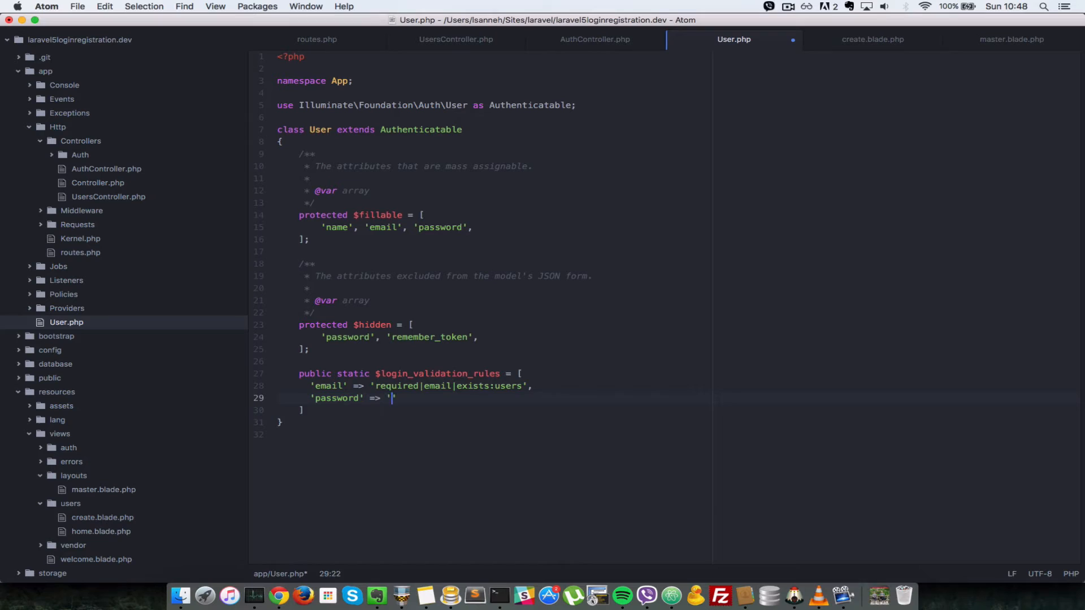
text(required)
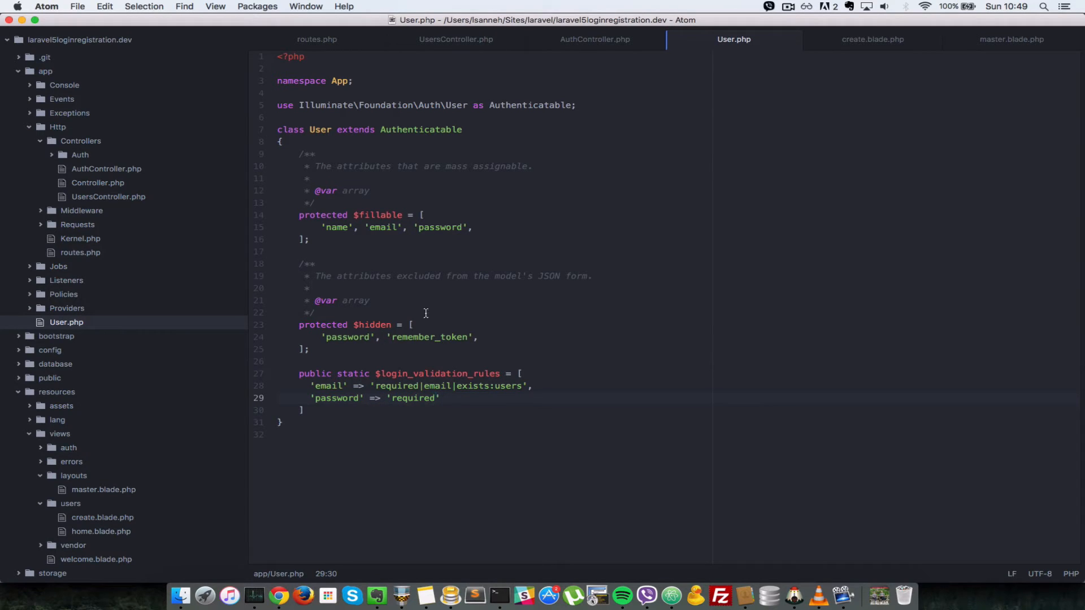
mouse_move(278, 595)
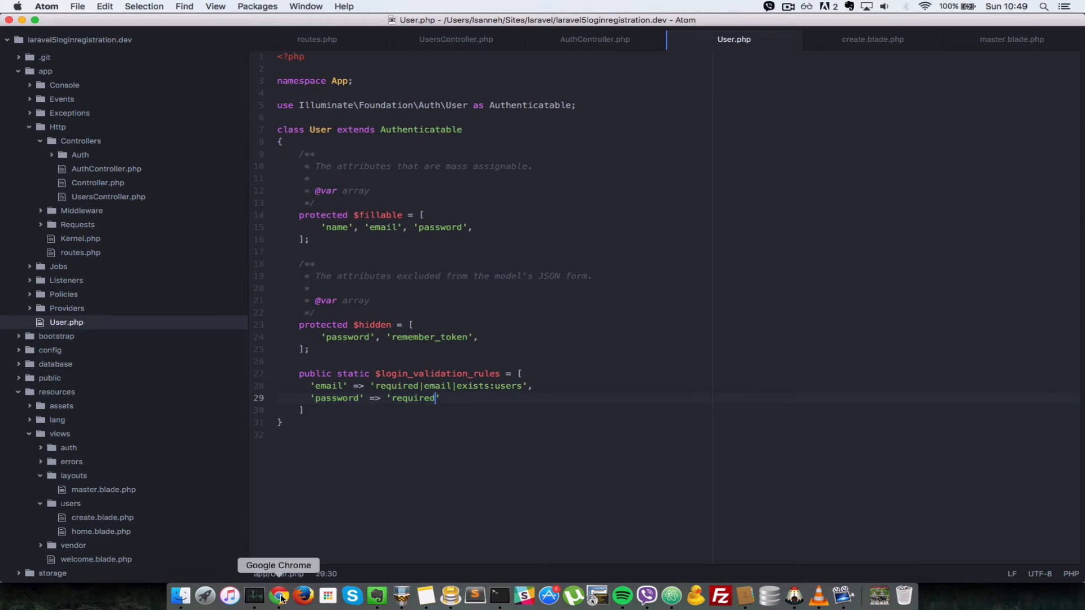
Step: Switch to Chrome and submit the login form with Email and Password empty
click(279, 595)
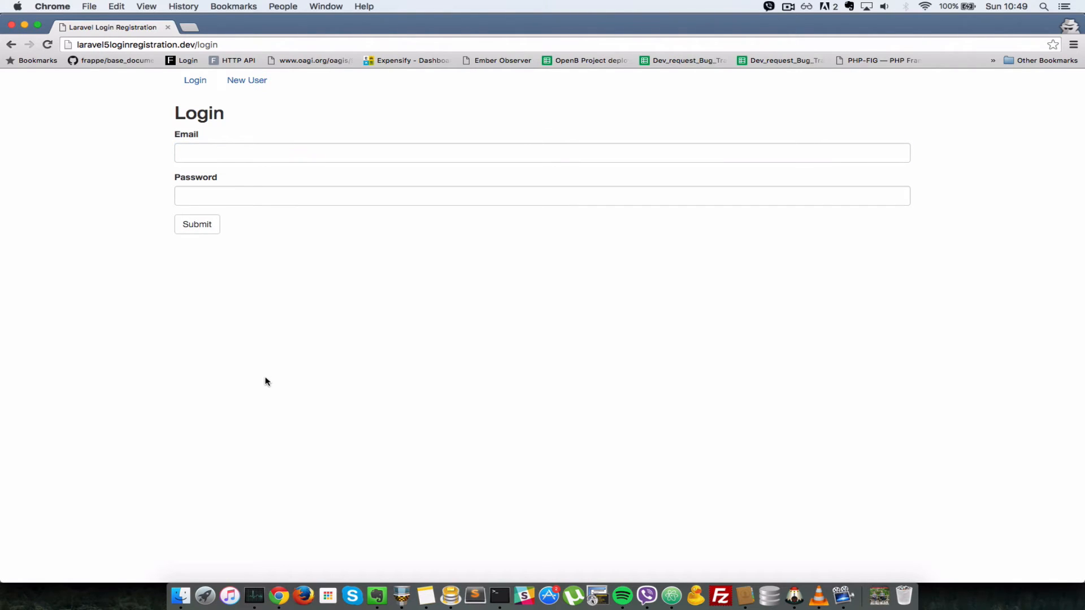
mouse_move(215, 204)
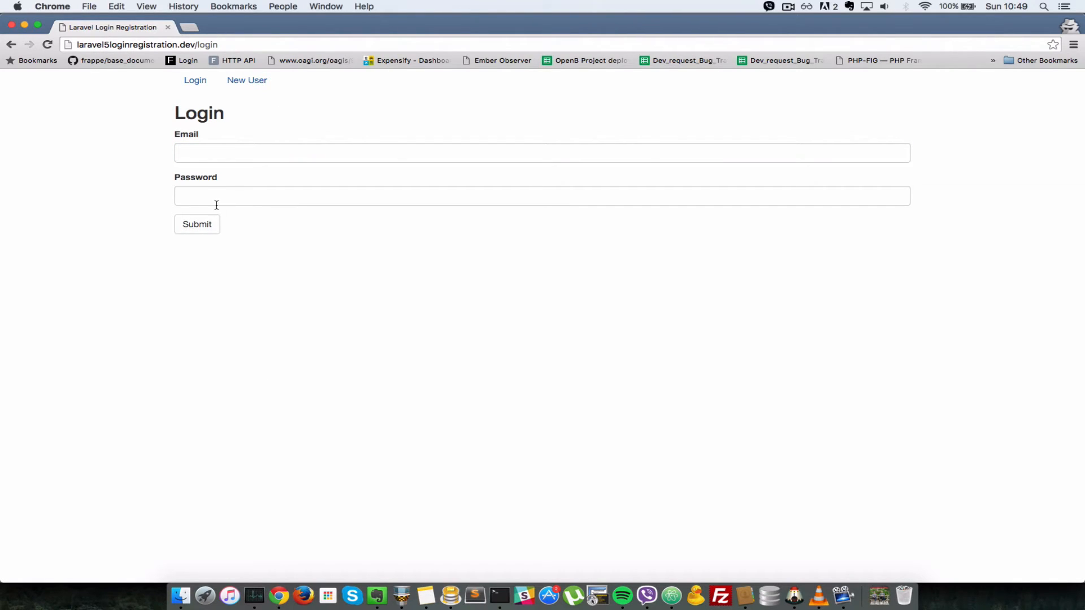
click(197, 225)
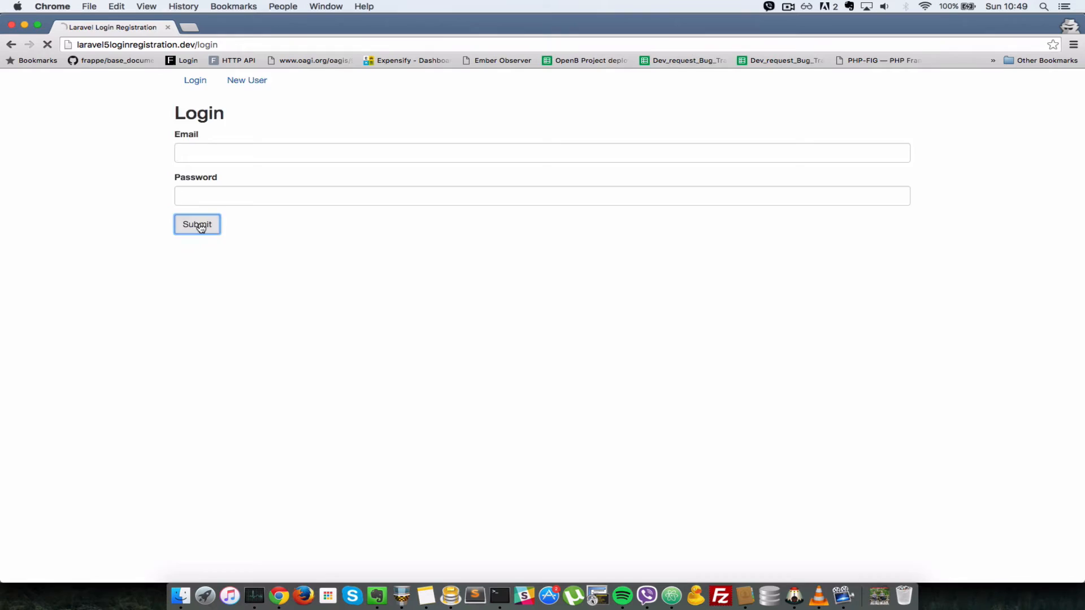
click(198, 225)
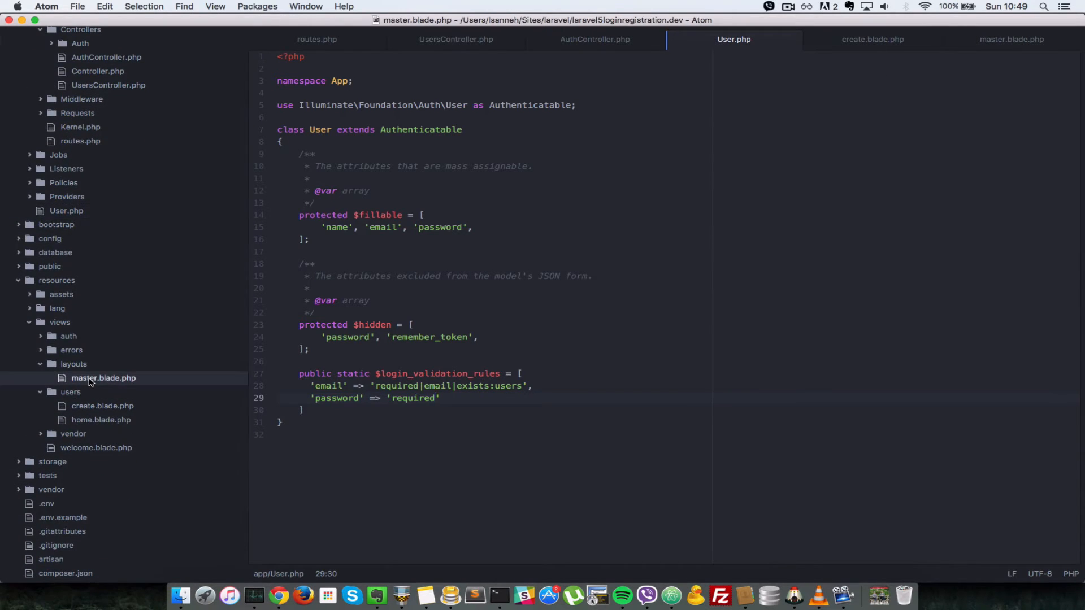
click(103, 405)
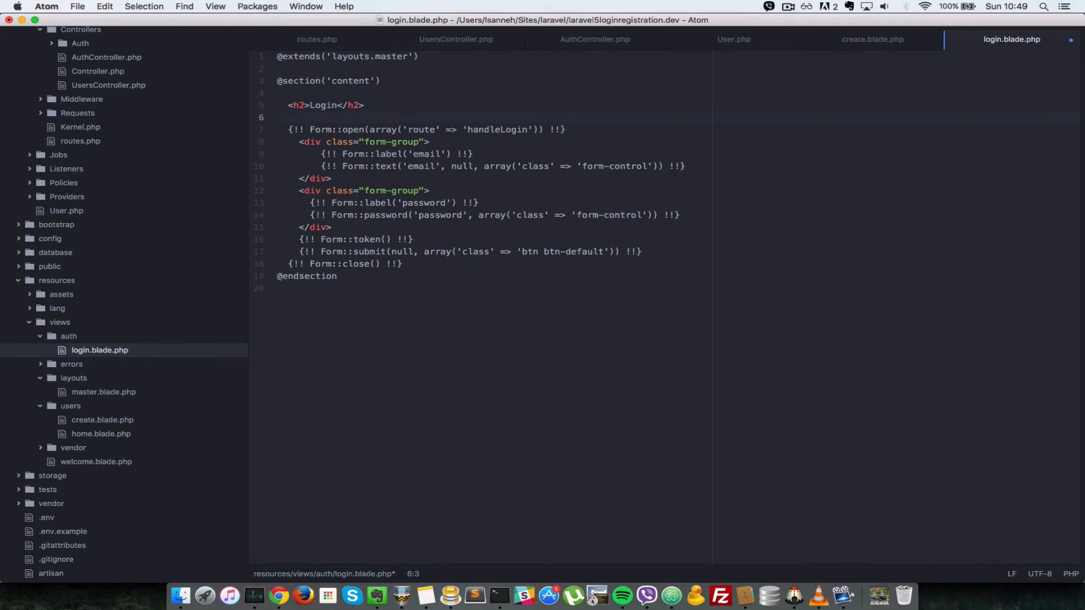
text(@)
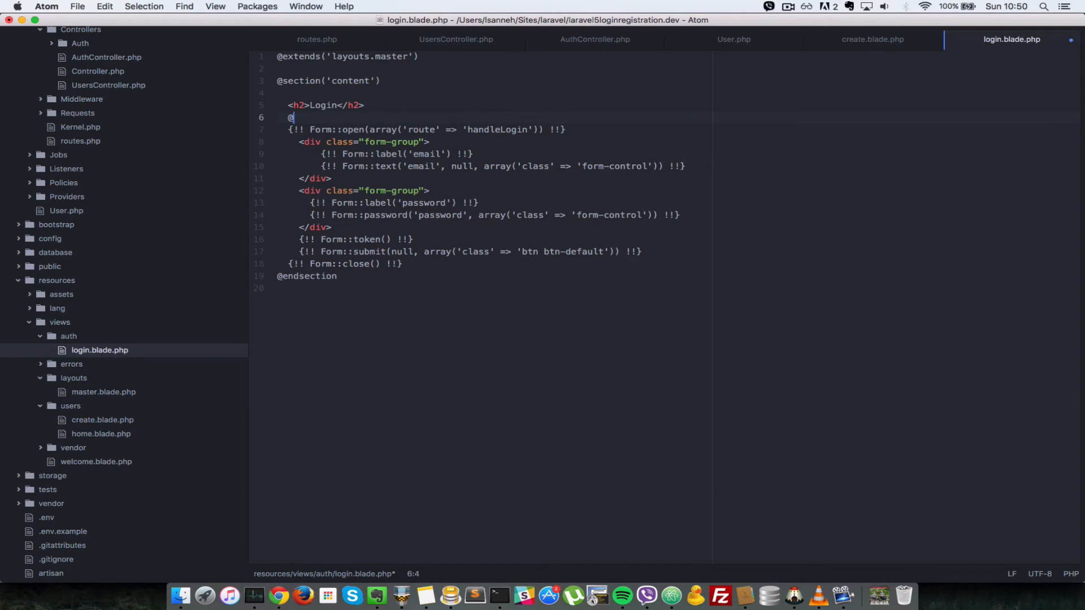
text(if())
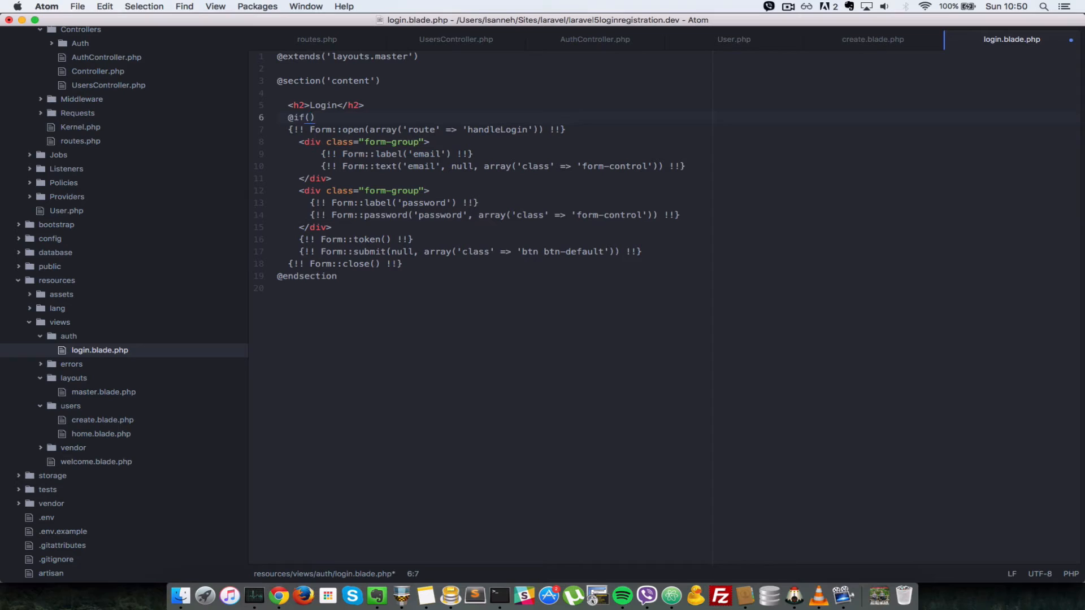
text(count($errors)
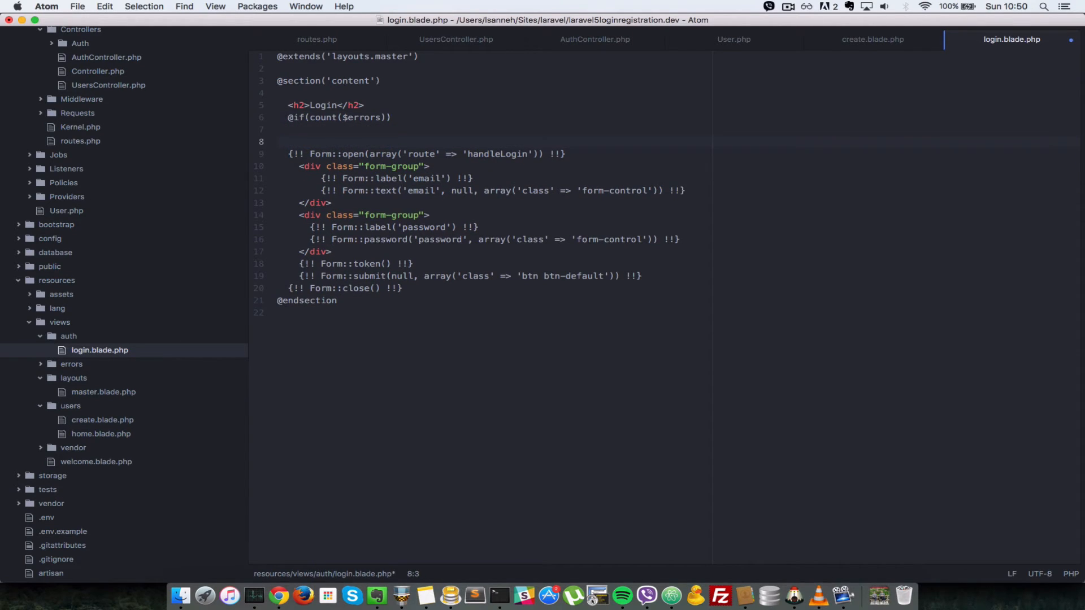
text(@endif)
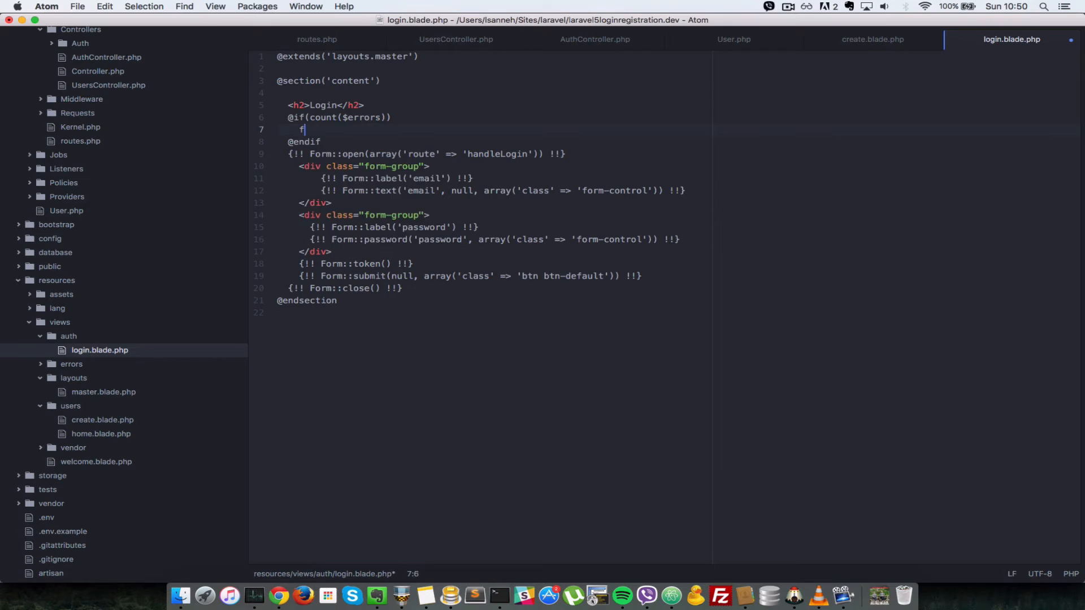
key(Backspace)
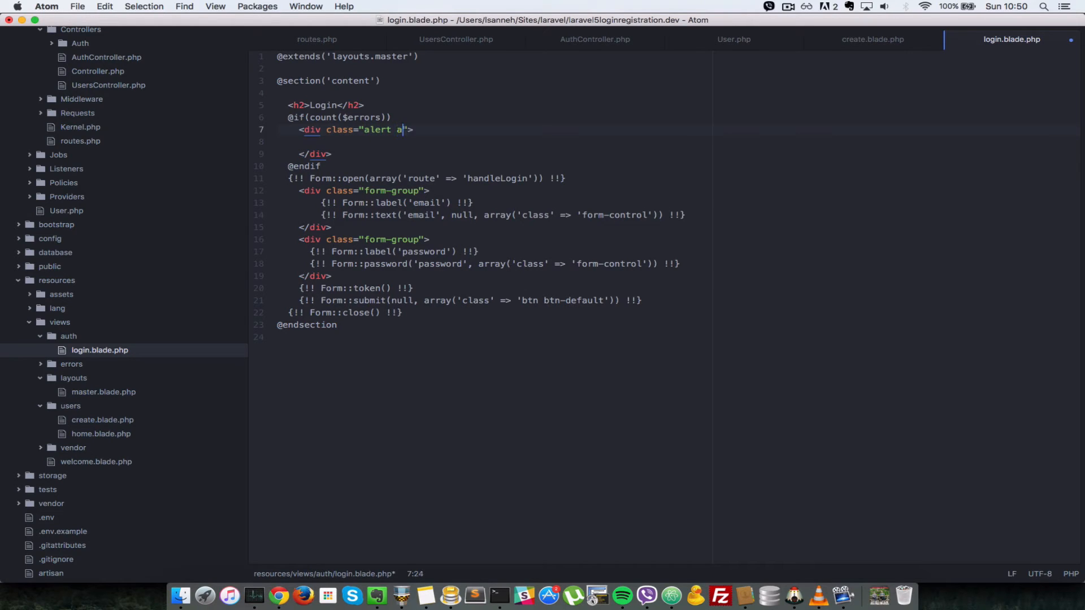
text(lert-danger)
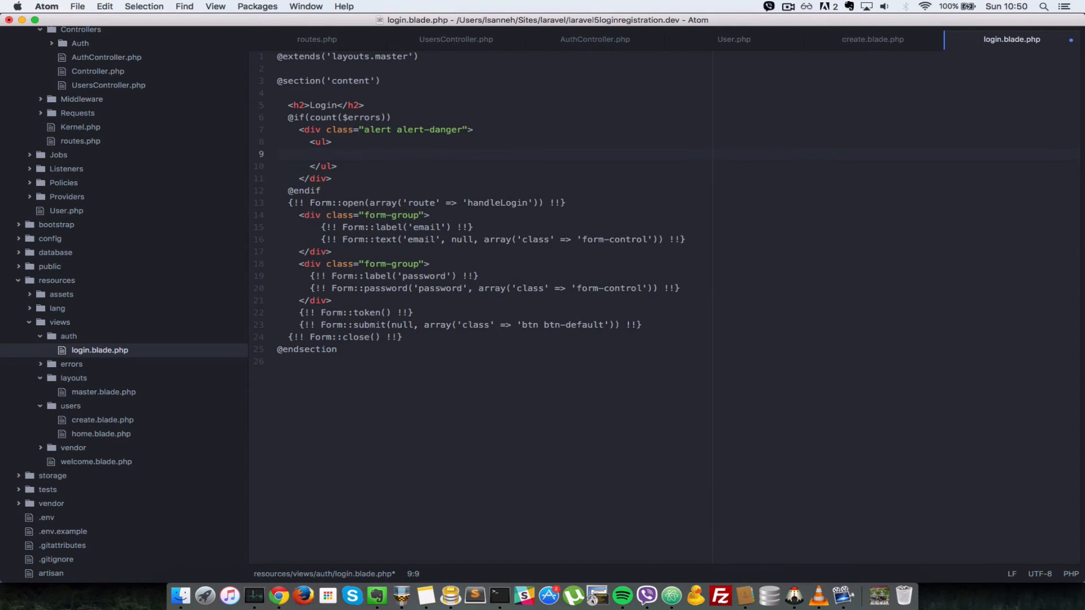
text(@foreach()
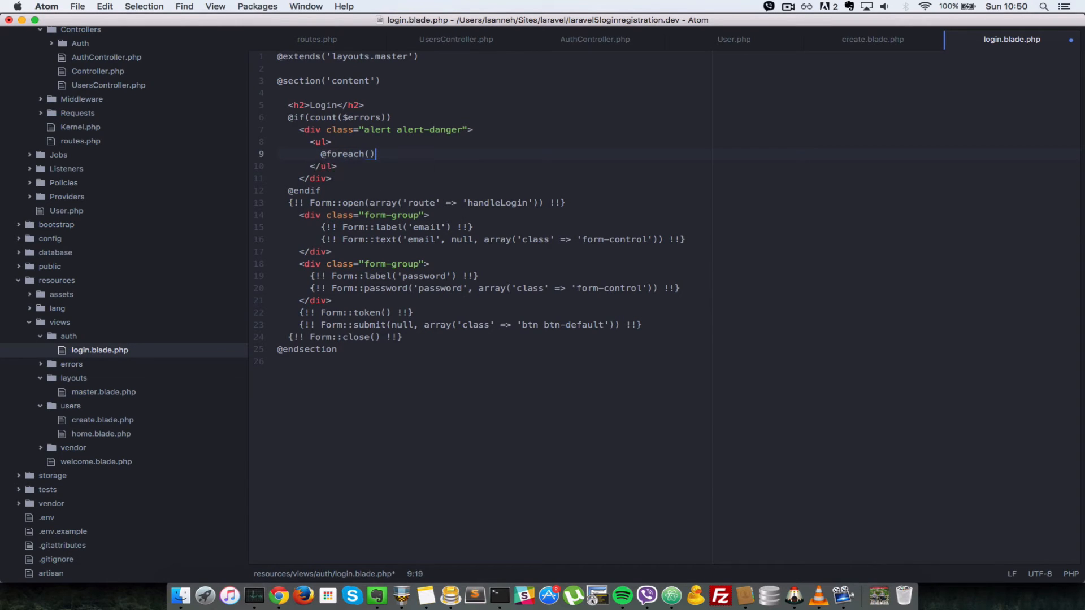
text($errors)
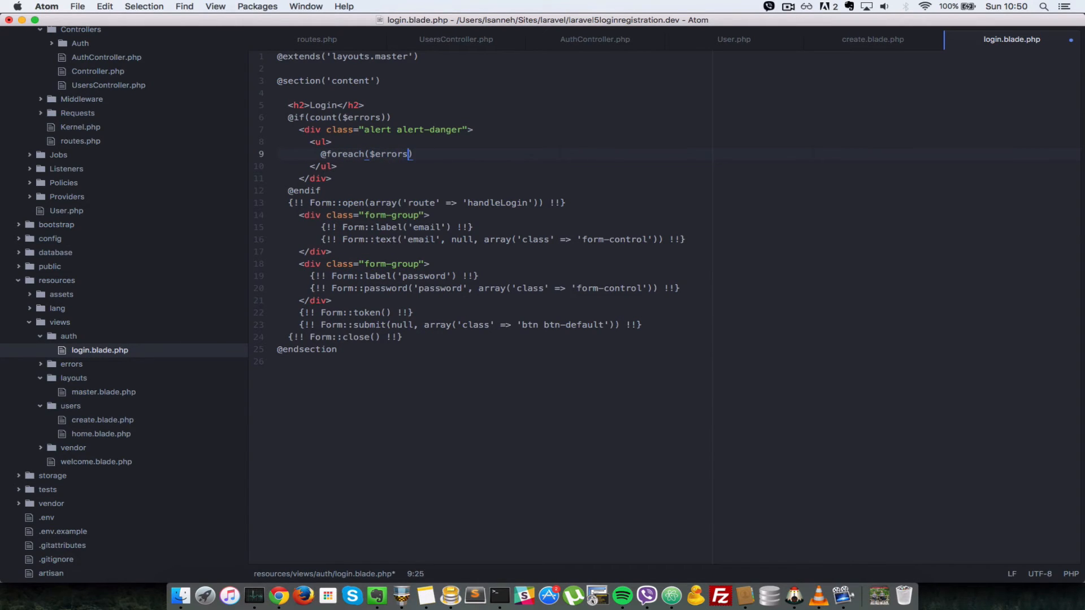
text(->a)
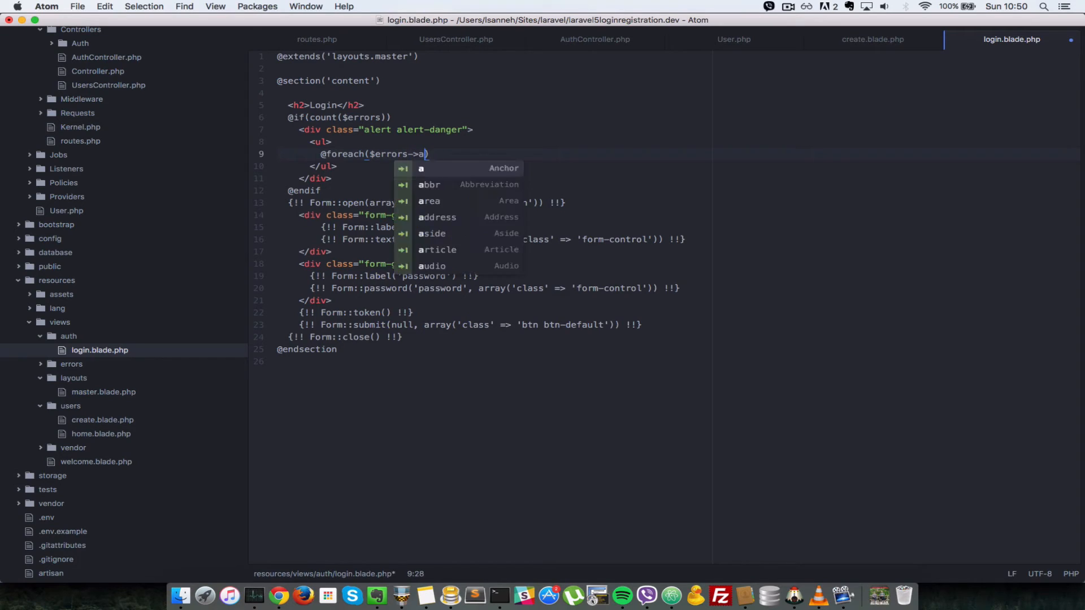
text(ll())
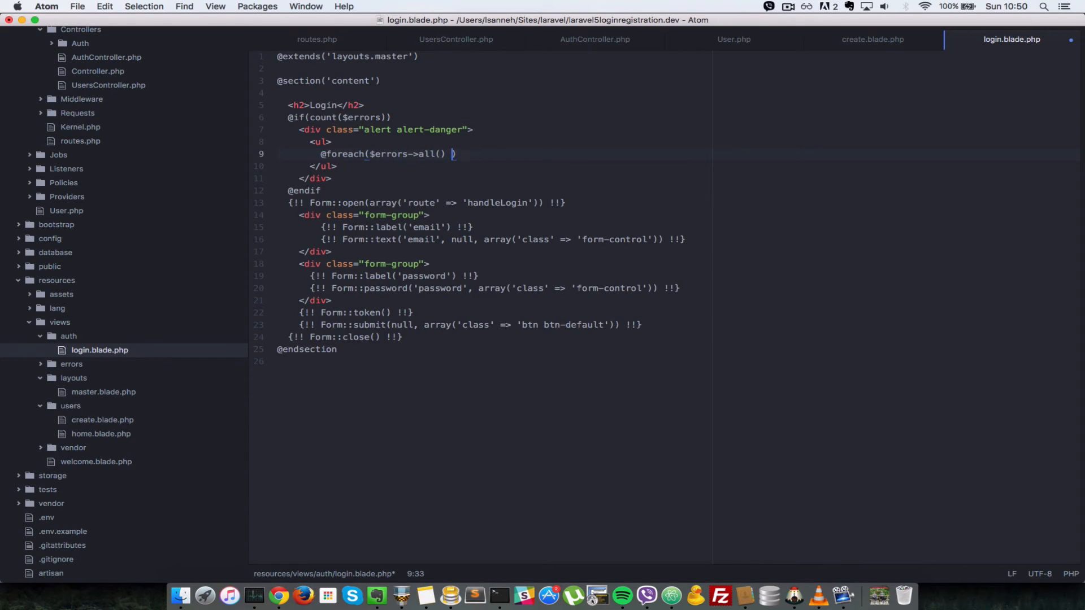
text(as $error)
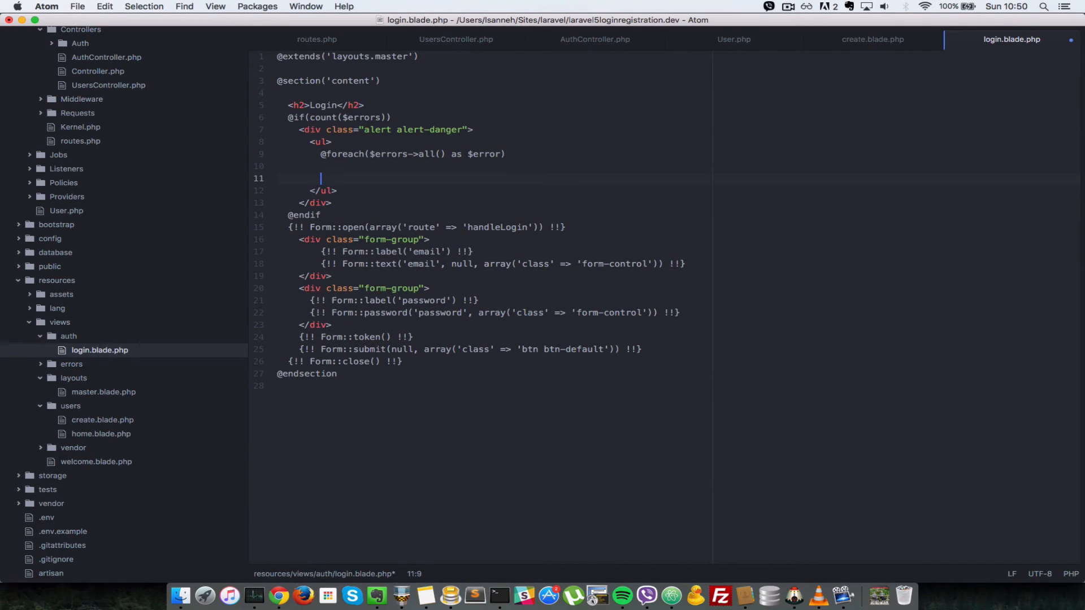
text(@endforeach)
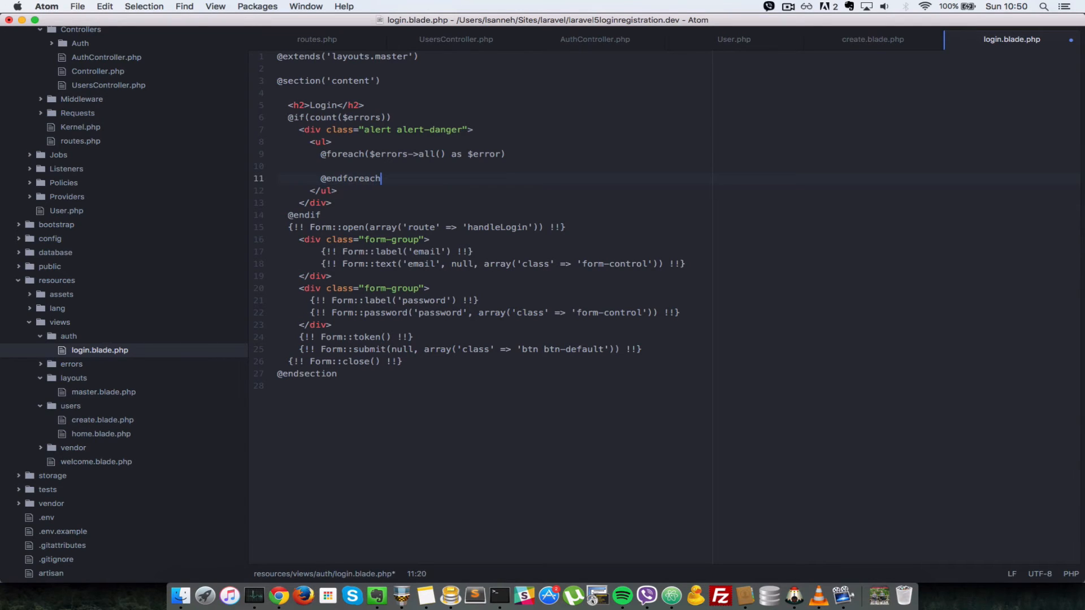
text(li)
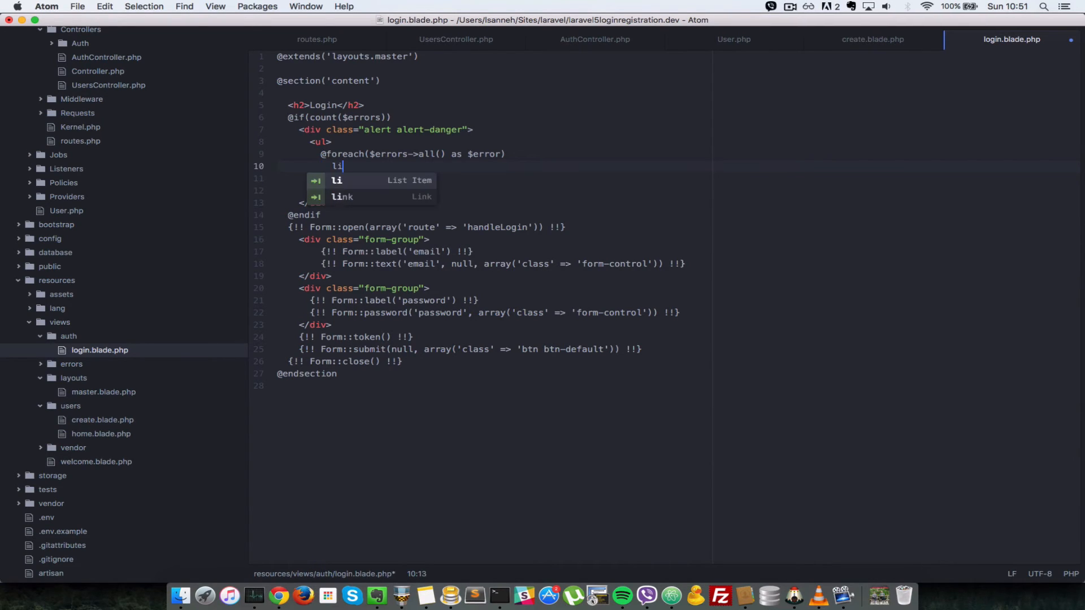
key(tab)
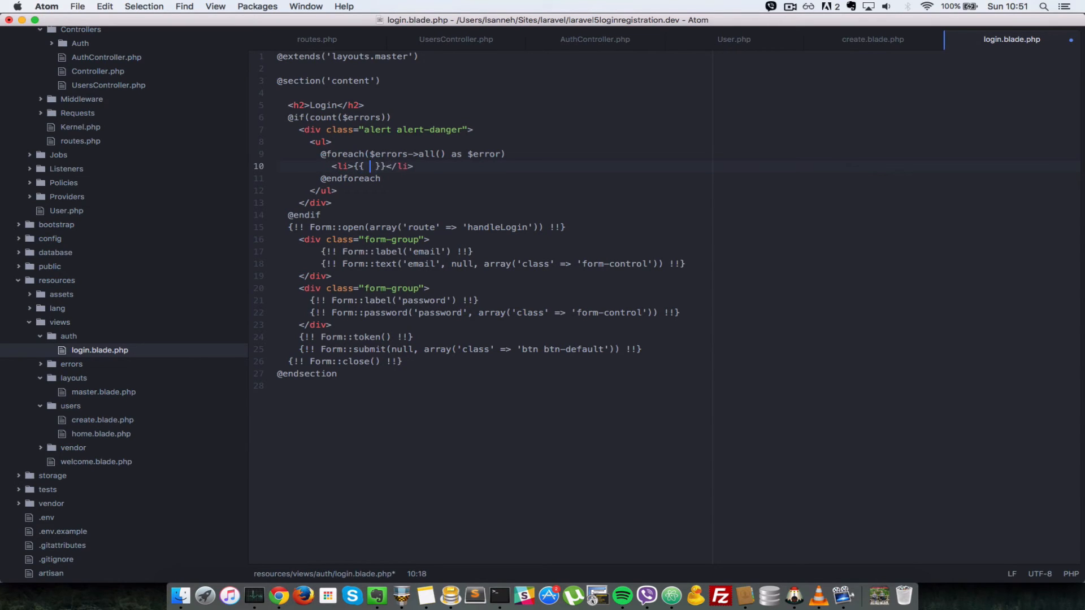
text($error)
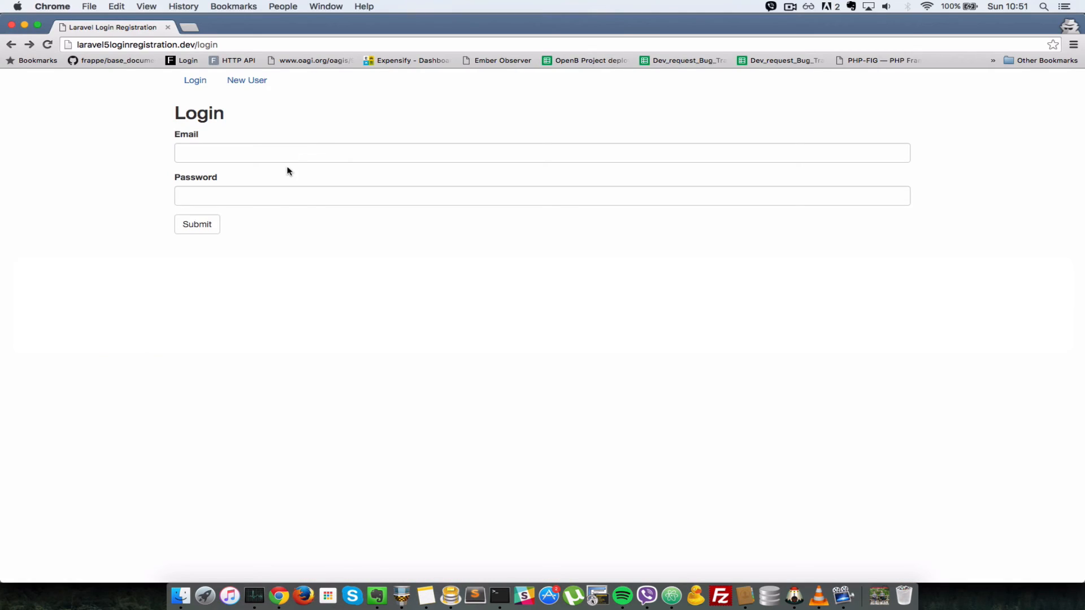
Step: Submit the empty login form in Chrome, which returns a 500 Server error
click(196, 225)
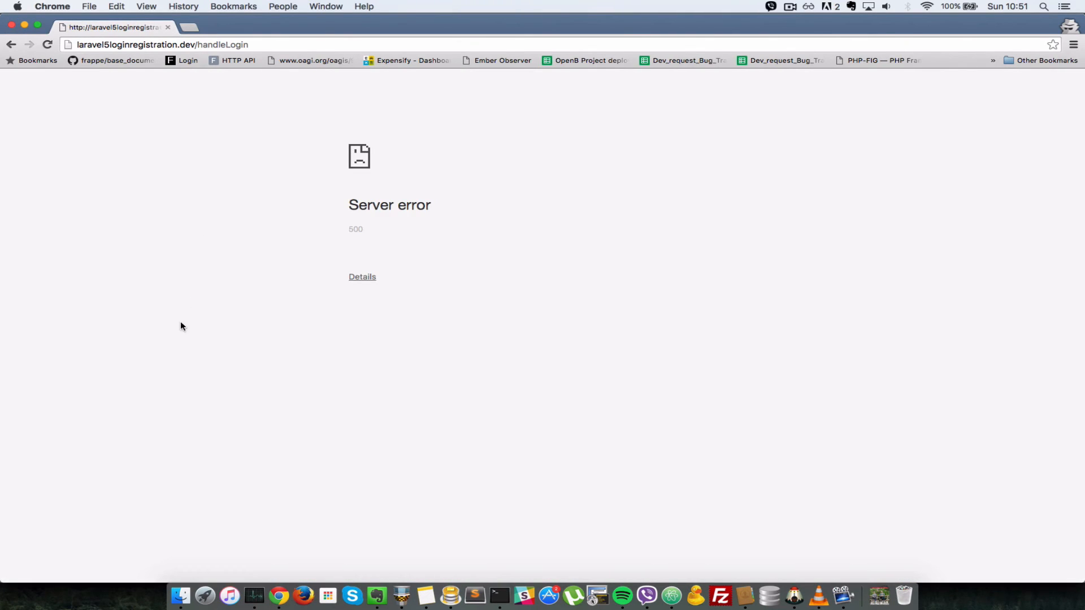
mouse_move(578, 277)
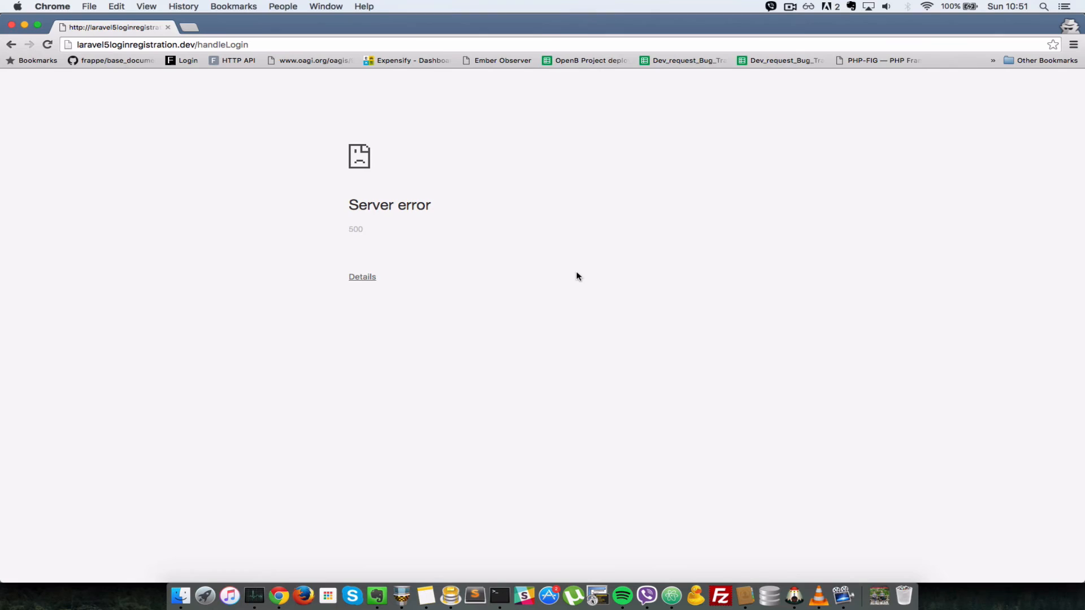
mouse_move(579, 385)
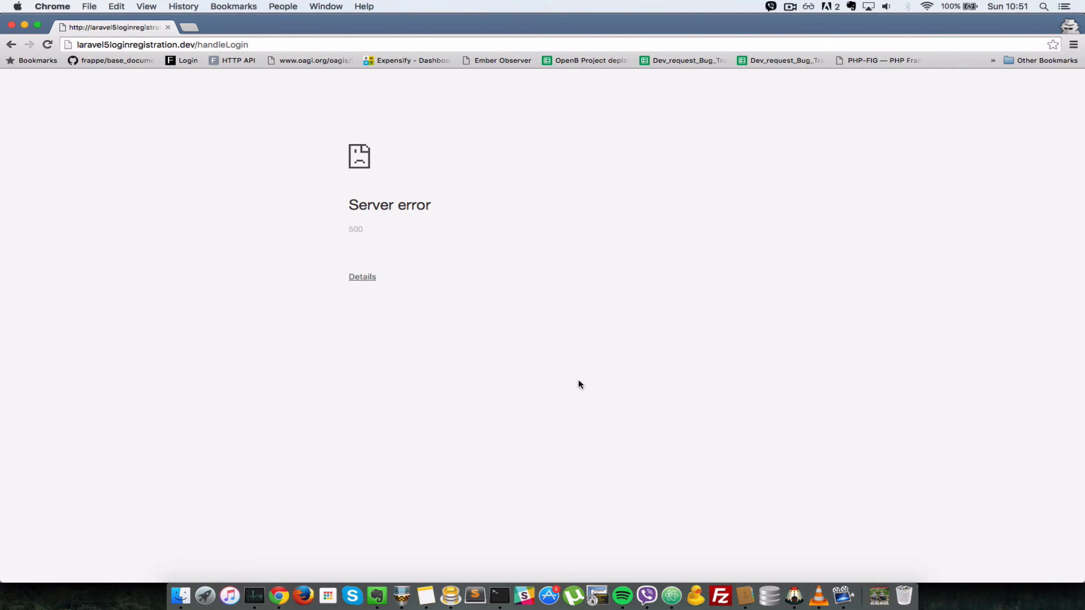
mouse_move(570, 385)
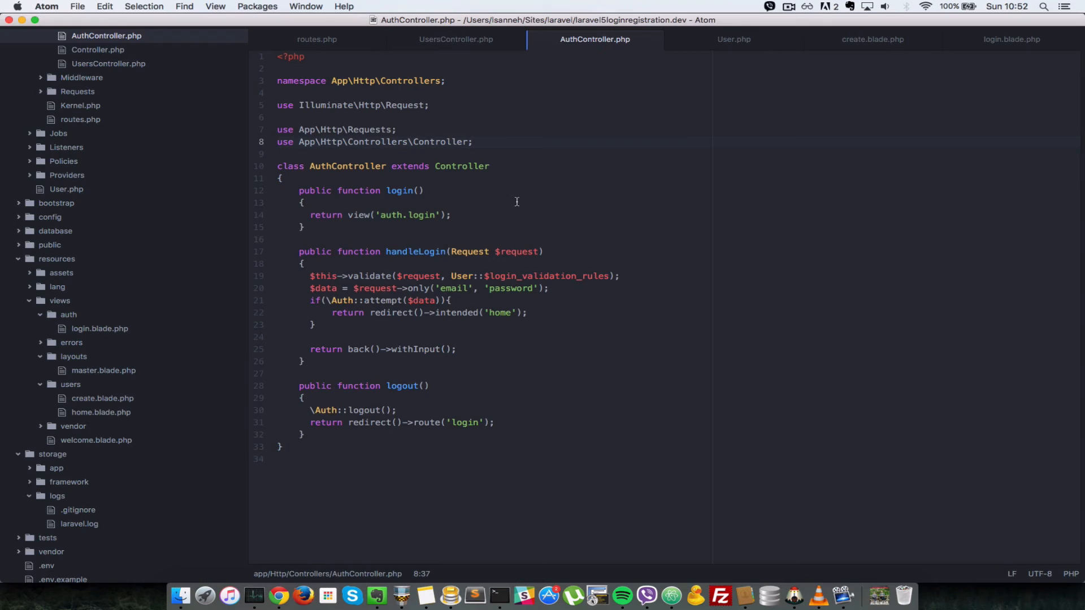
Step: Import App\User in AuthController.php, then resubmit the empty login form to see required errors
click(474, 142)
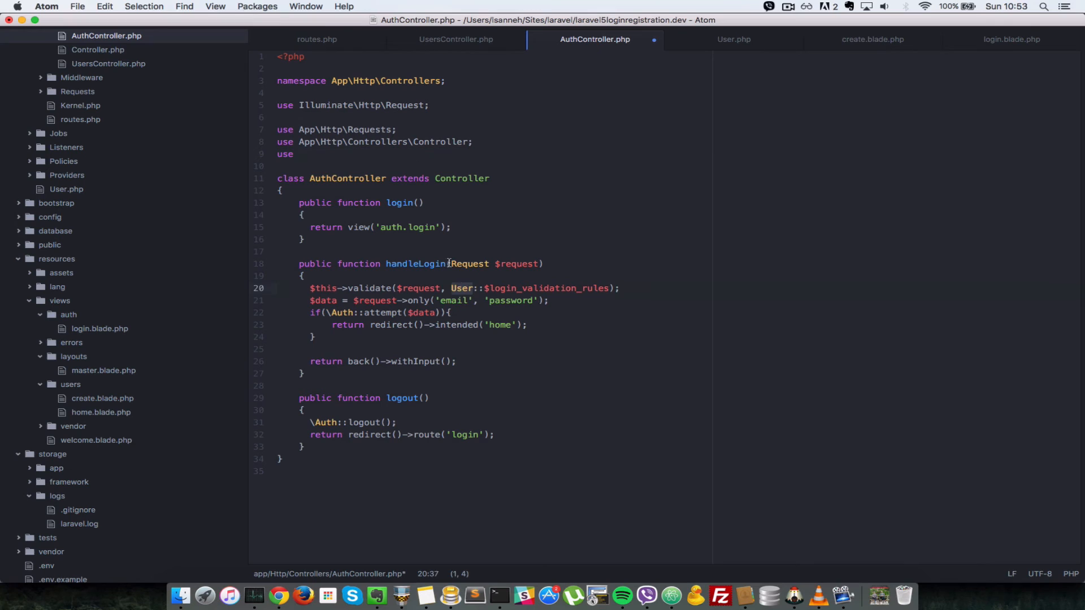
text(App\User;)
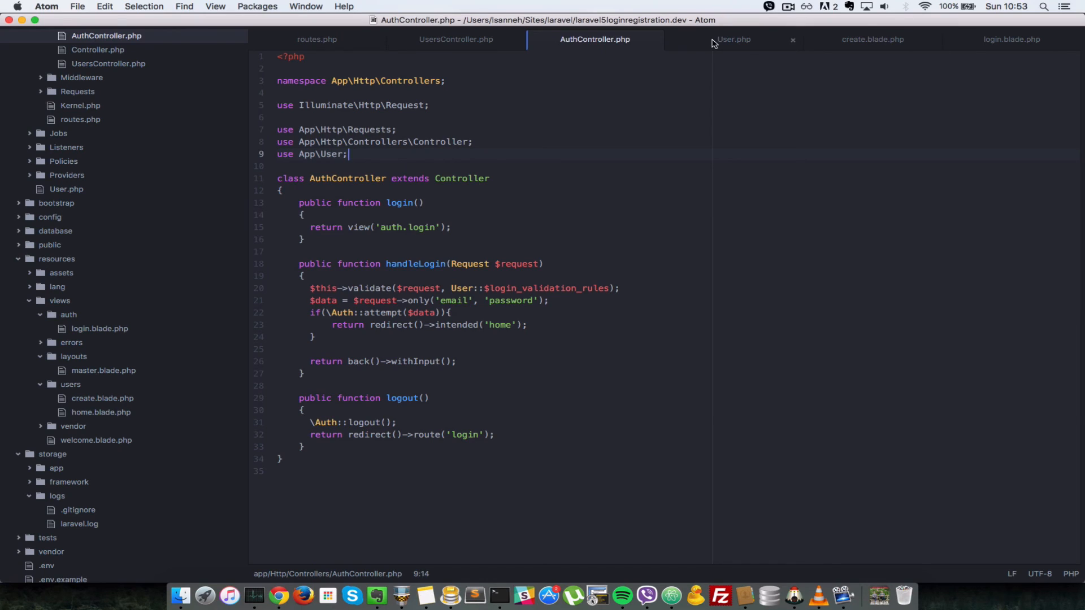
click(733, 39)
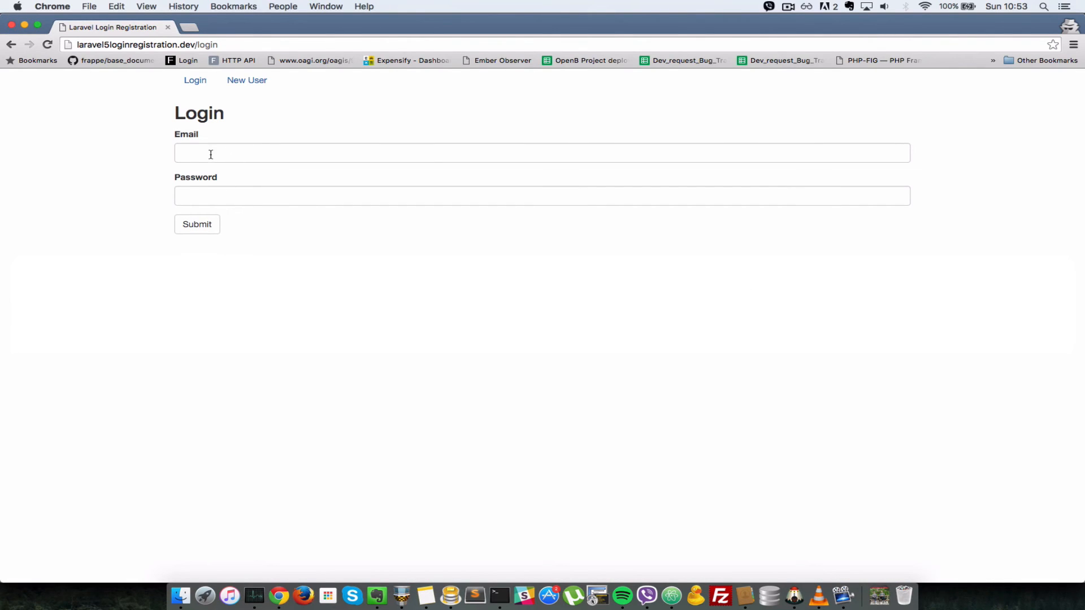
click(197, 223)
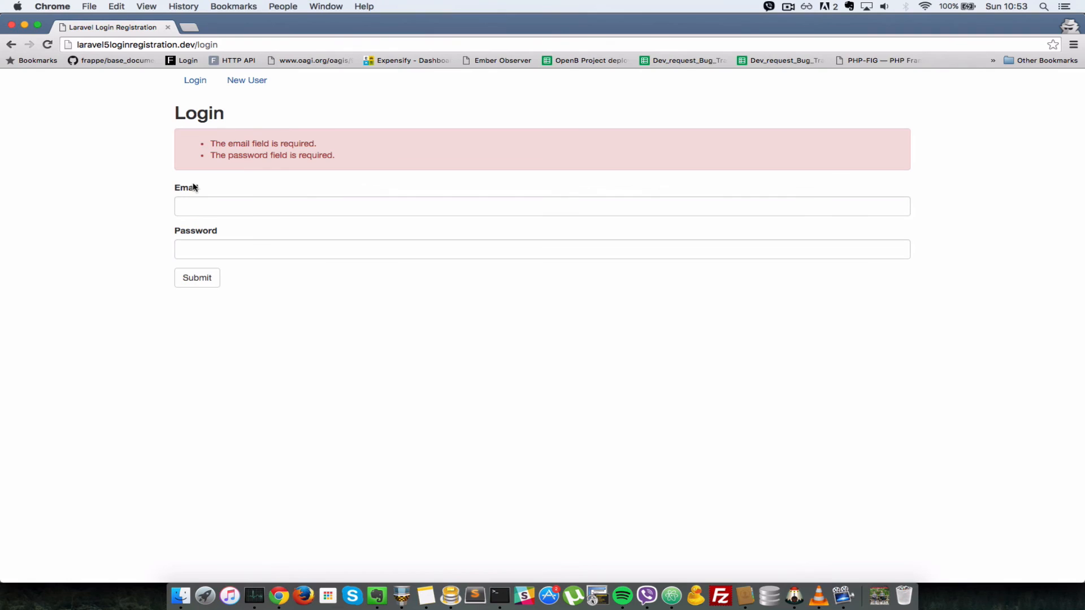
mouse_move(380, 158)
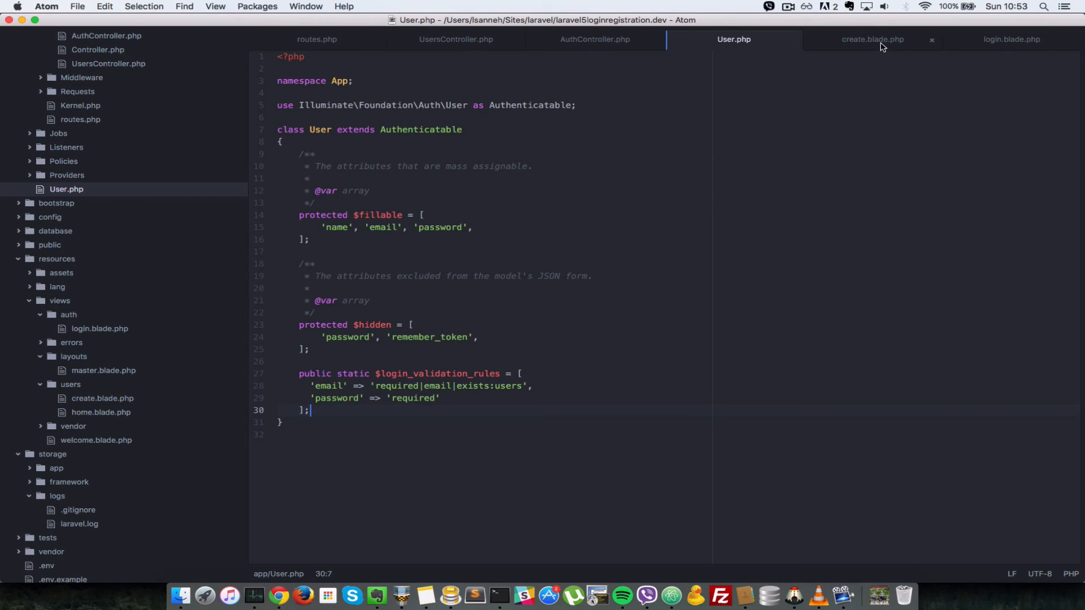
Step: Recheck the error loop in login.blade.php, then return to Chrome's Login page
click(1011, 39)
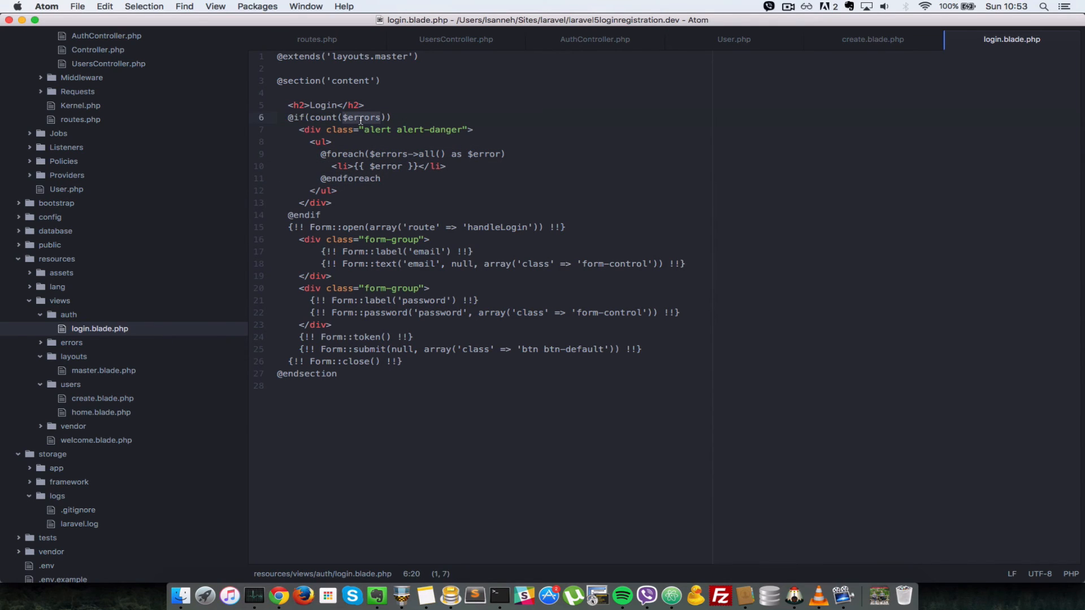
click(413, 154)
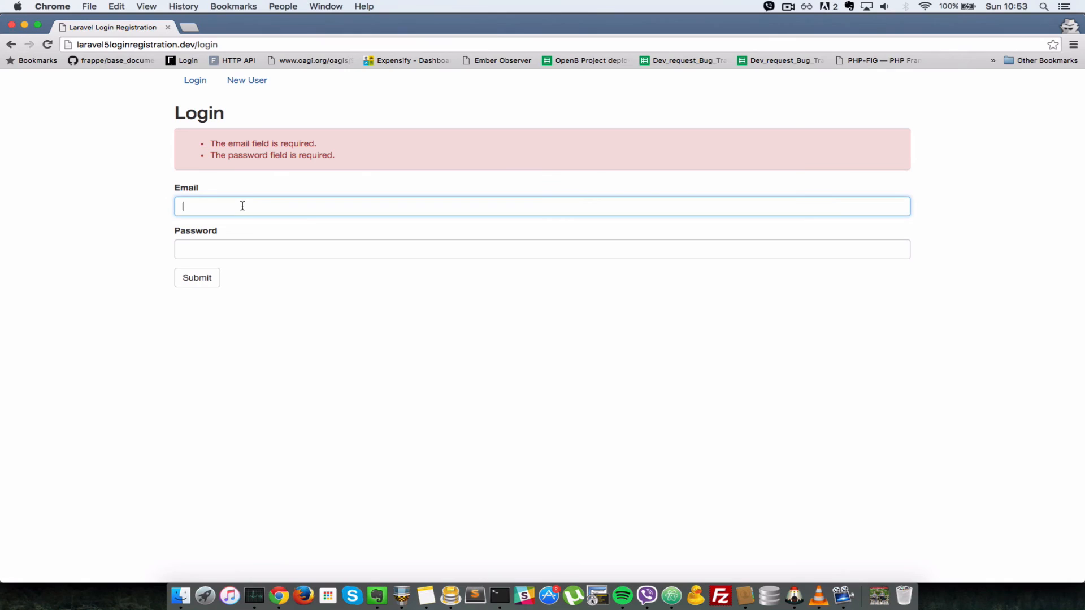
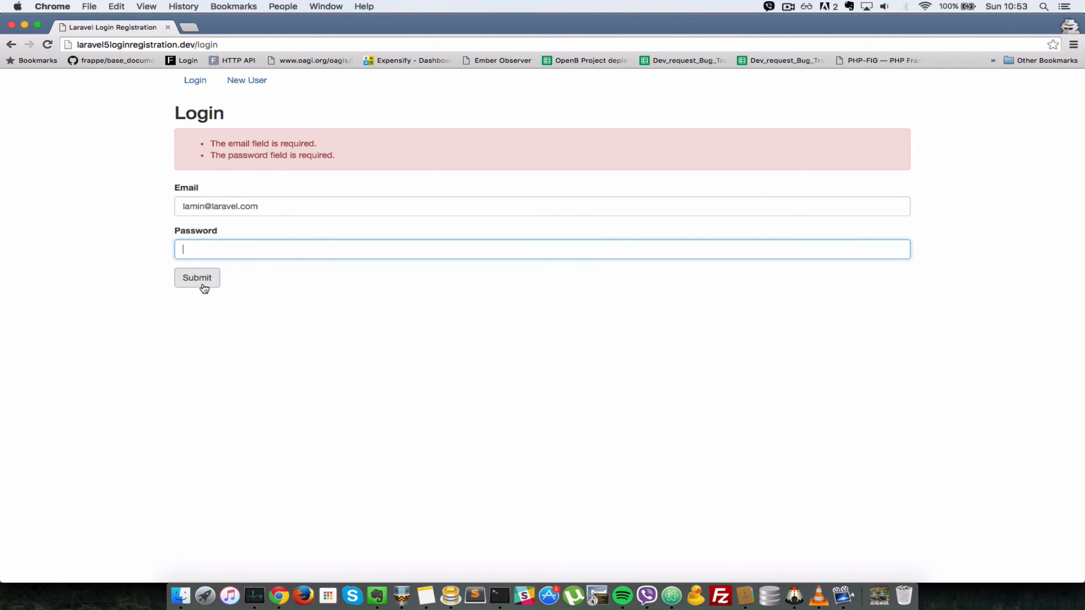
Step: Submit the form with only an email and with an unregistered email, then log in as lamin
click(197, 277)
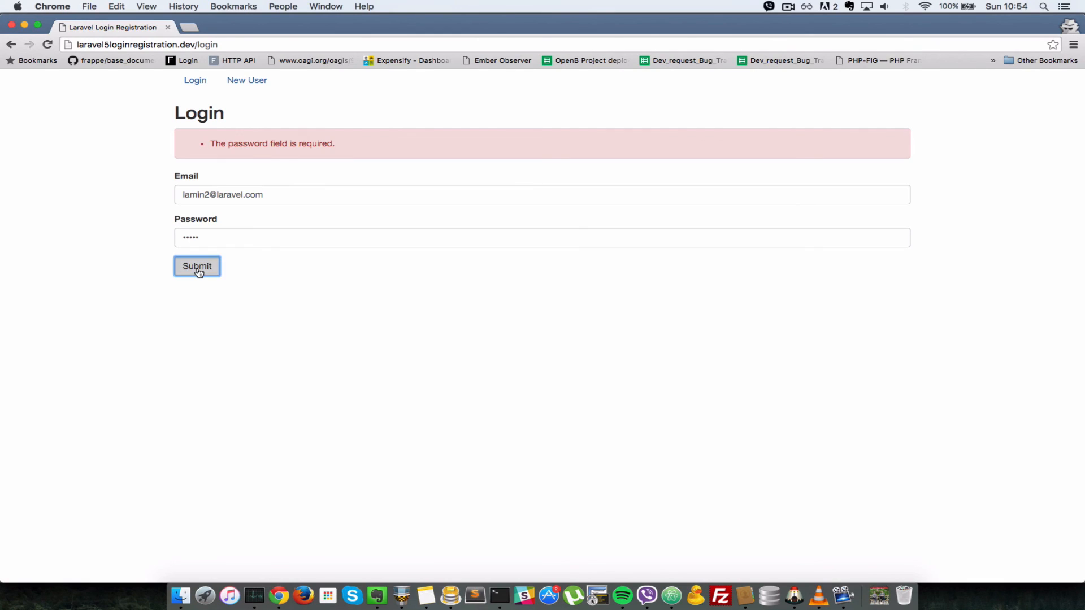
click(197, 266)
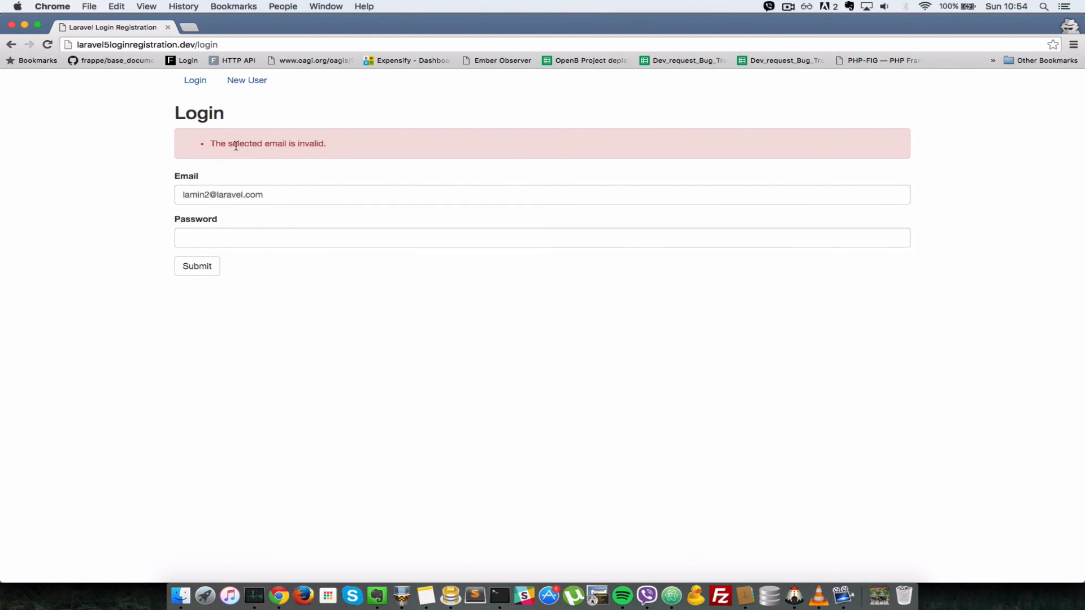
mouse_move(206, 257)
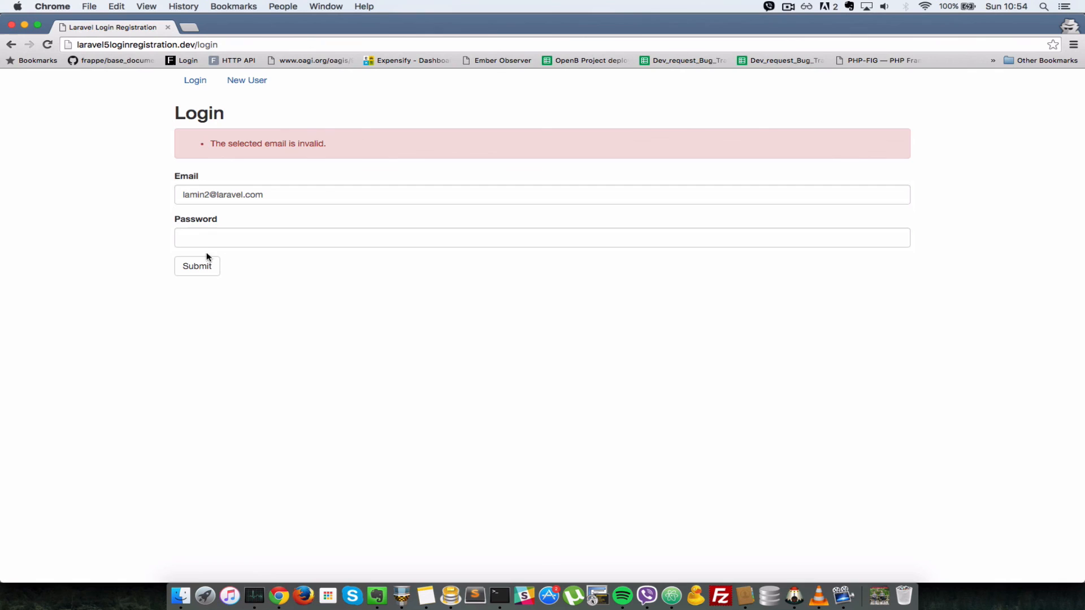
click(542, 237)
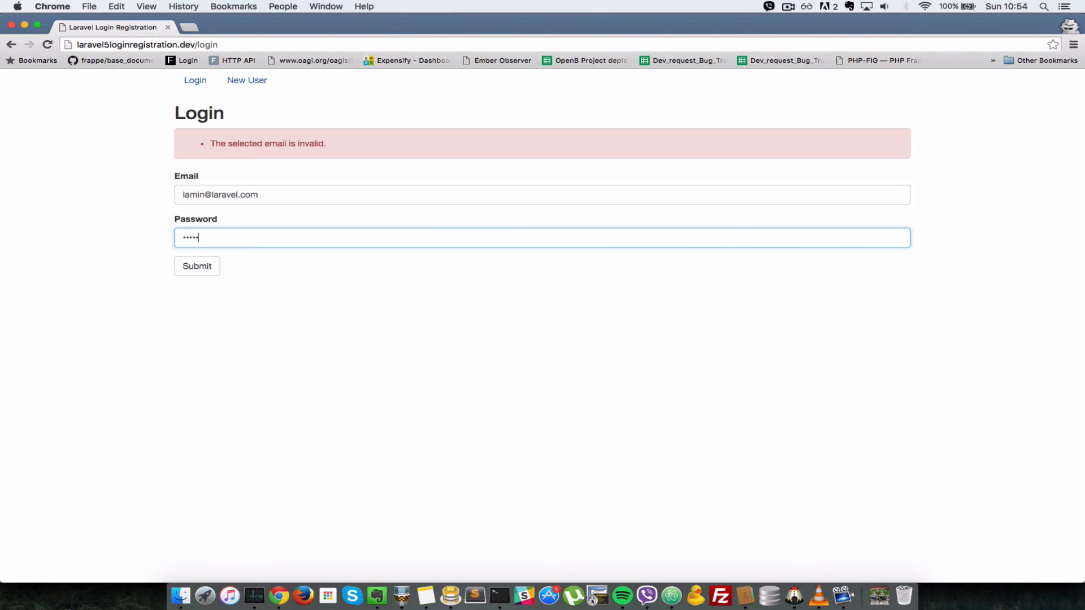
click(197, 265)
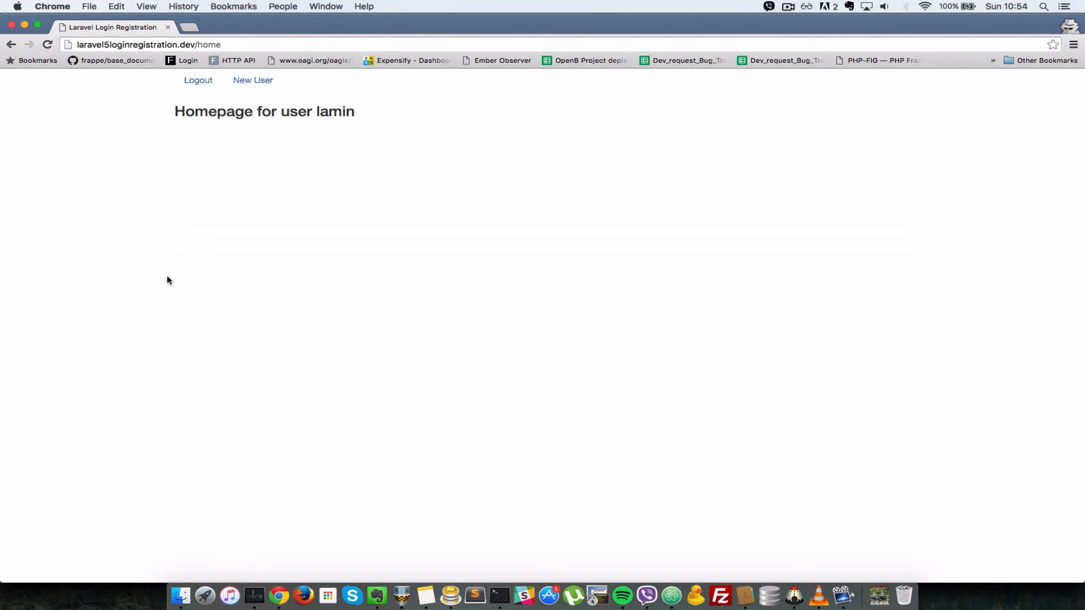
mouse_move(198, 80)
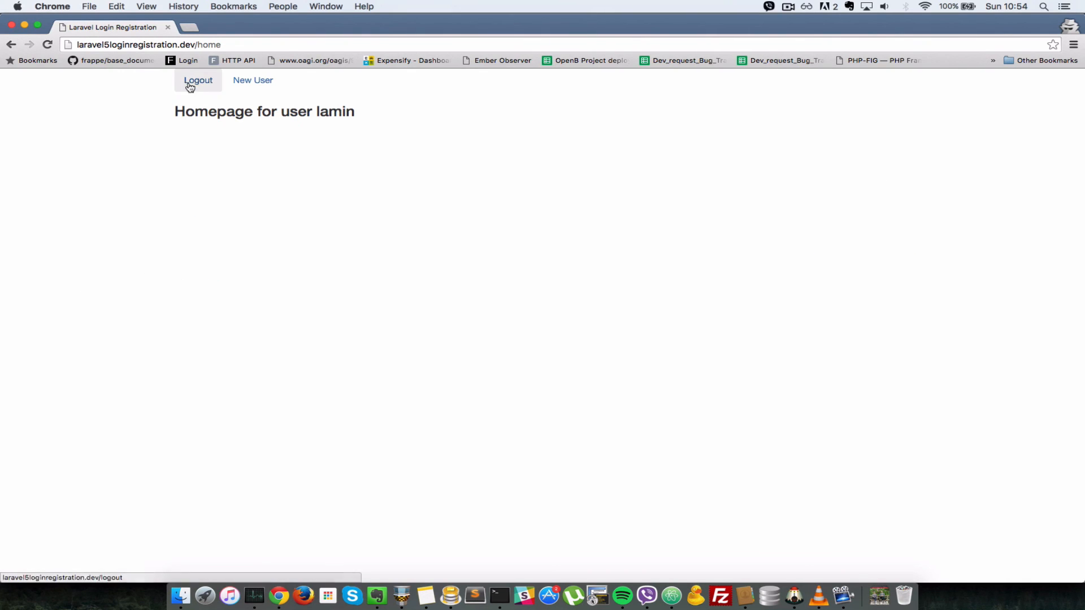
Step: Log lamin out using the Logout link in the navigation bar
click(198, 80)
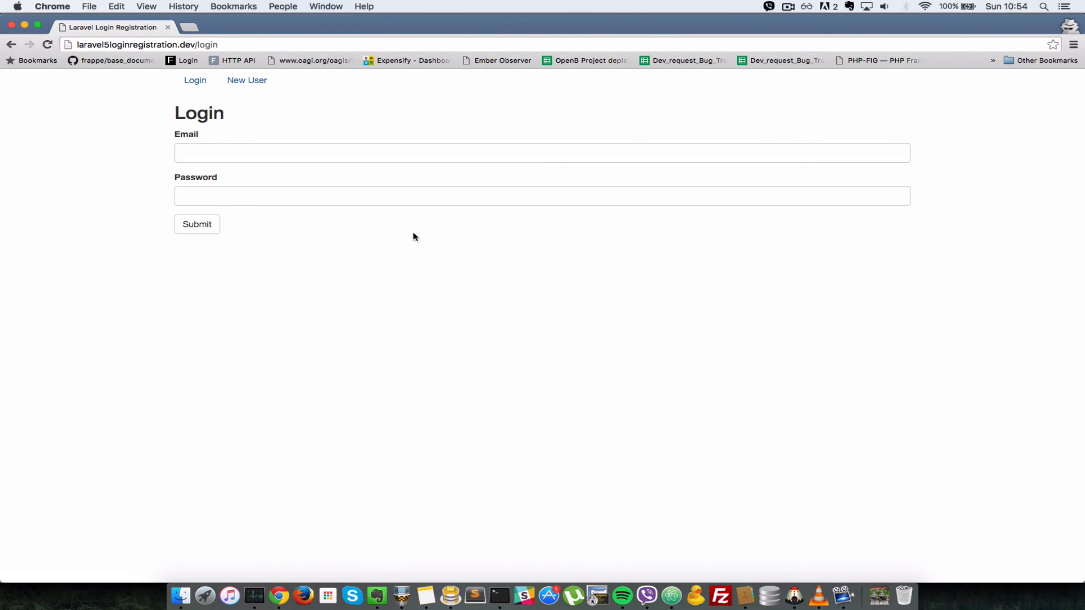
mouse_move(519, 305)
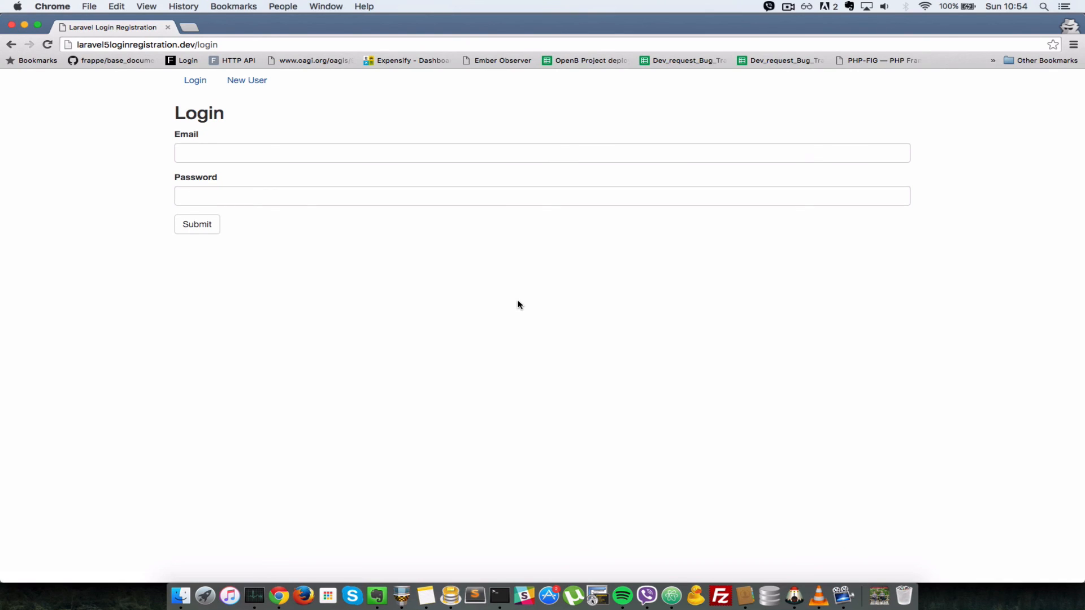
mouse_move(570, 242)
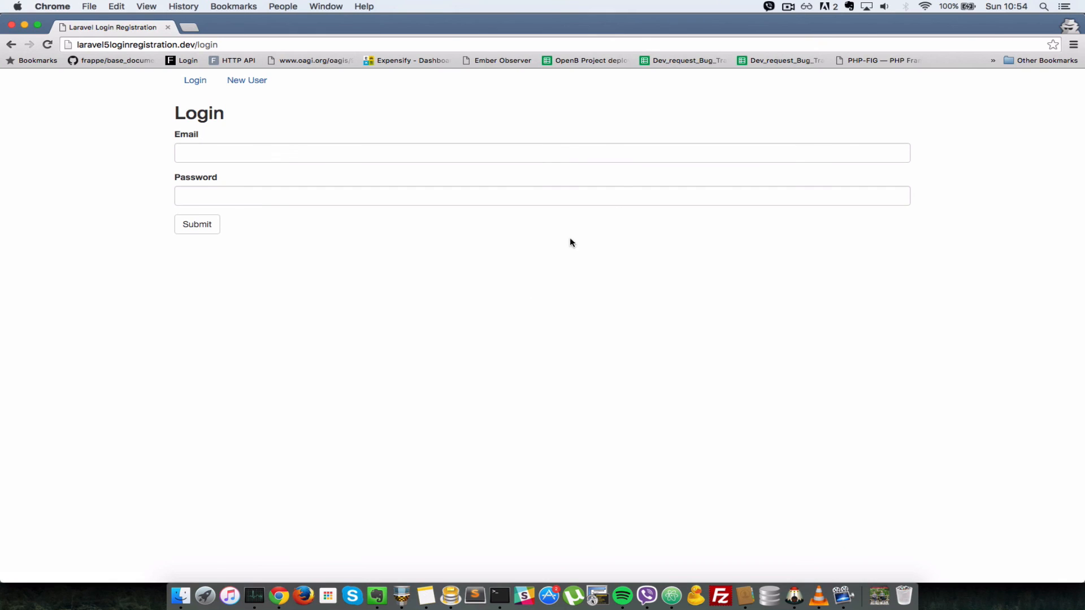
mouse_move(717, 177)
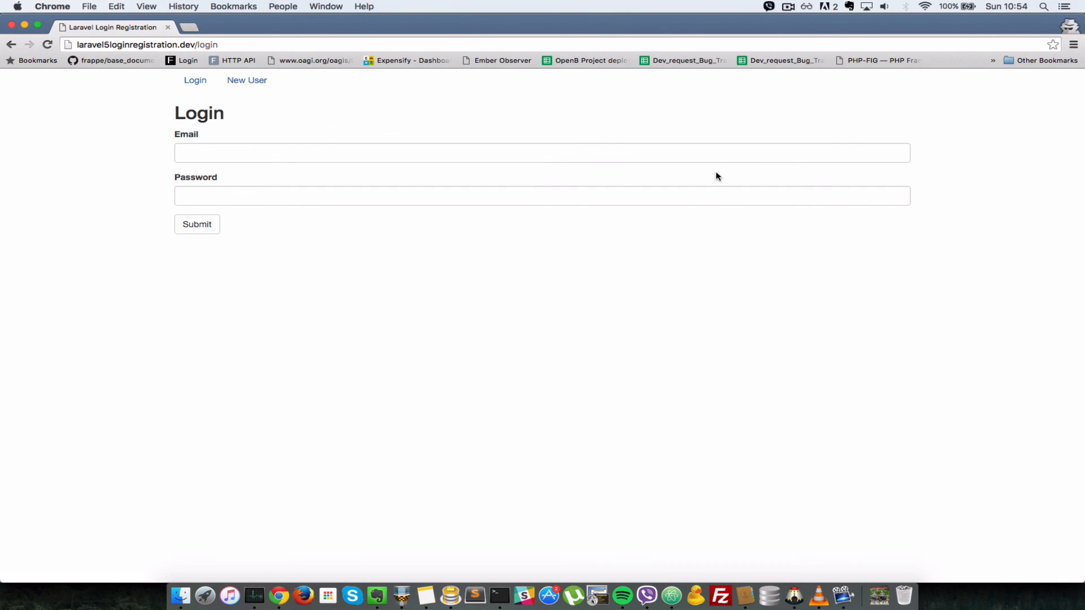